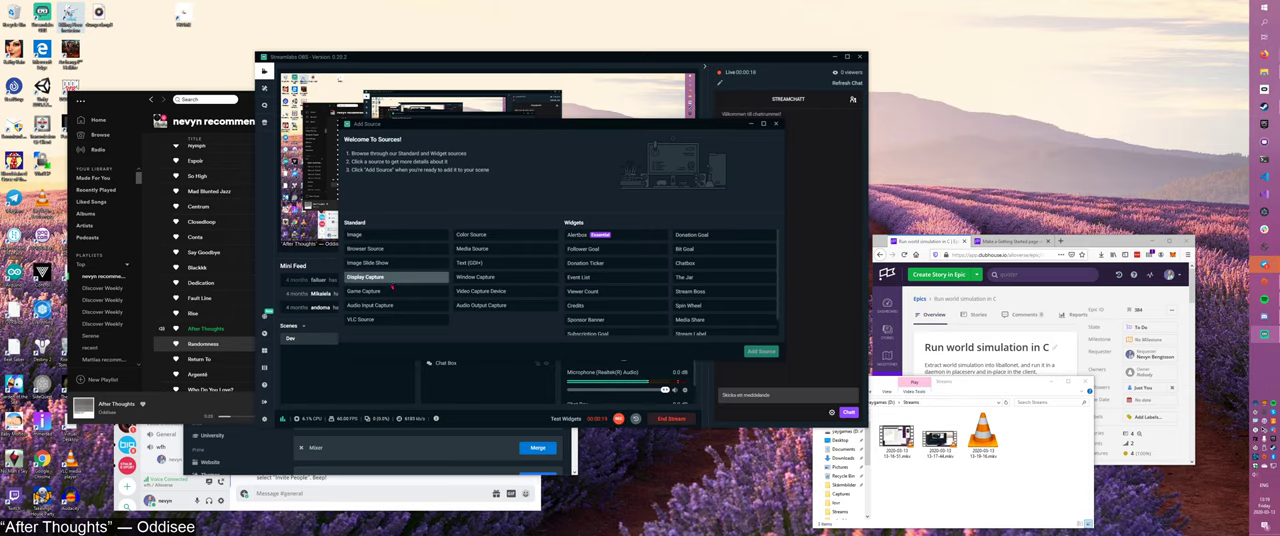
- Choose Display Capture as the new source to show the desktop on stream
click(481, 291)
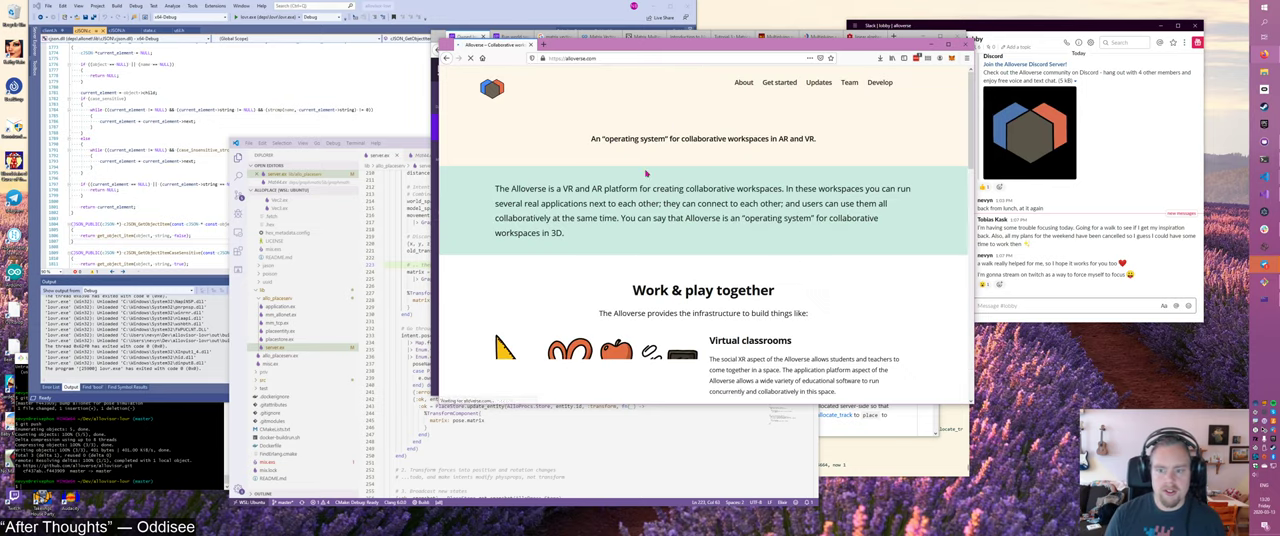
scroll(down, 3)
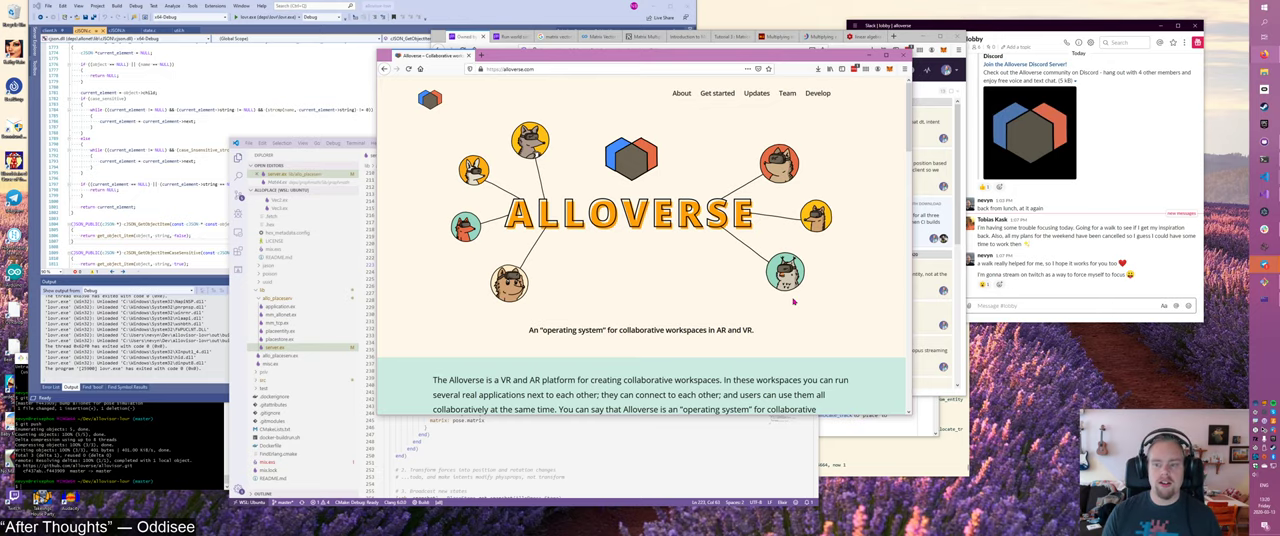
mouse_move(868, 322)
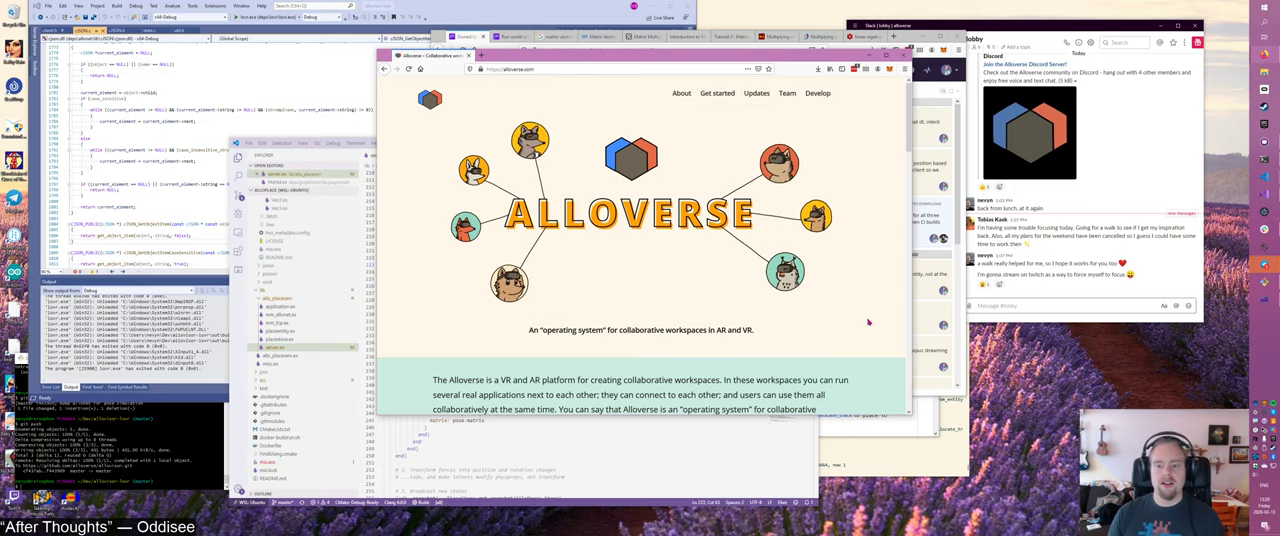
scroll(down, 3)
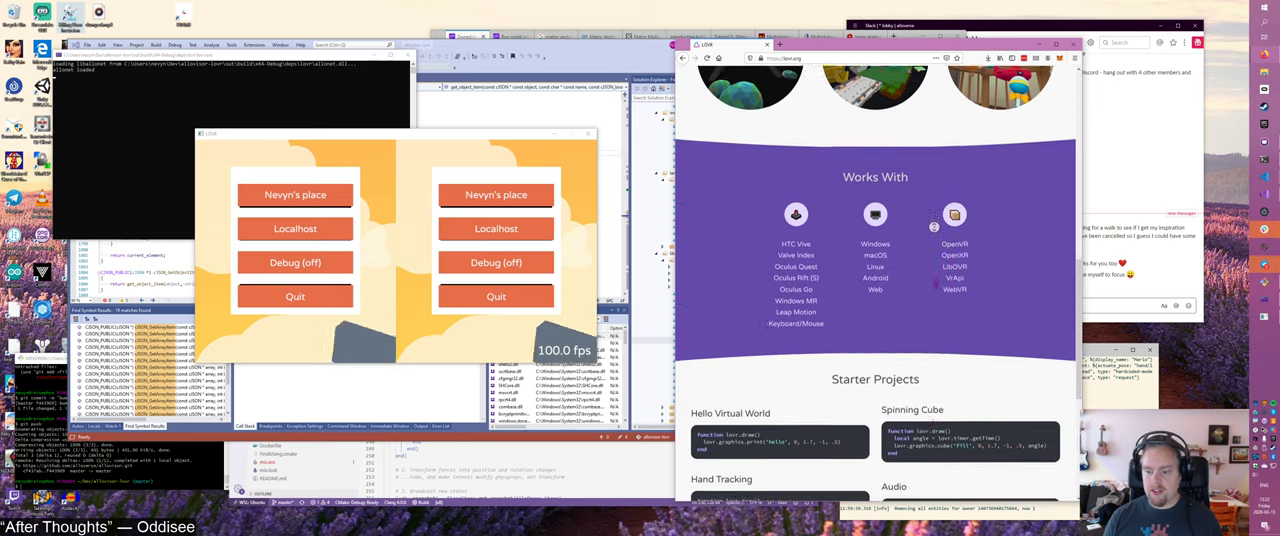
scroll(down, 3)
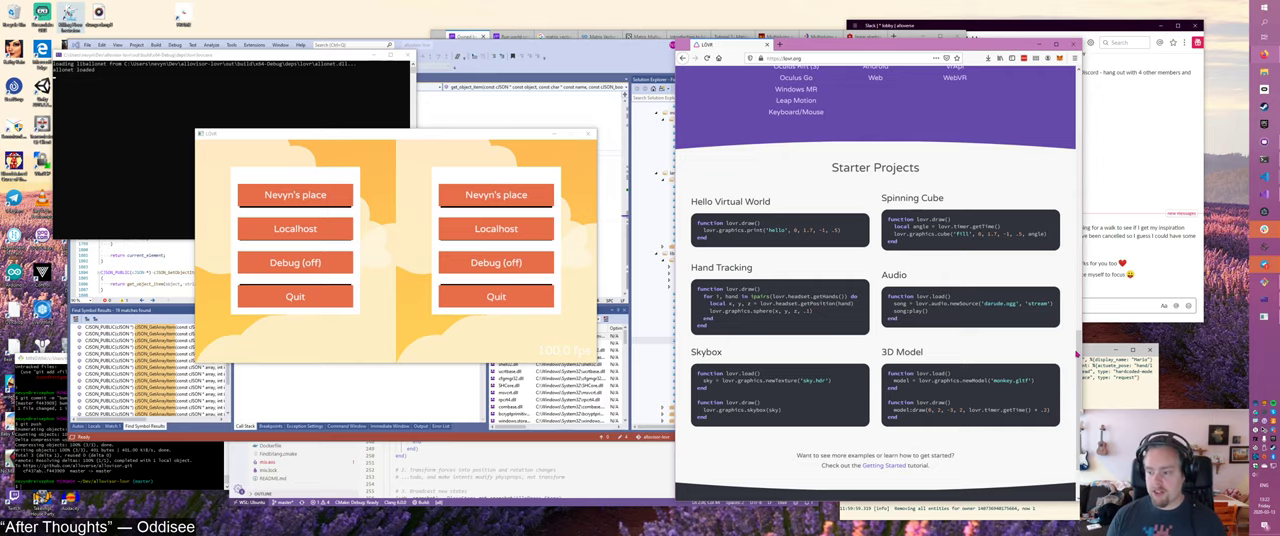
scroll(down, 3)
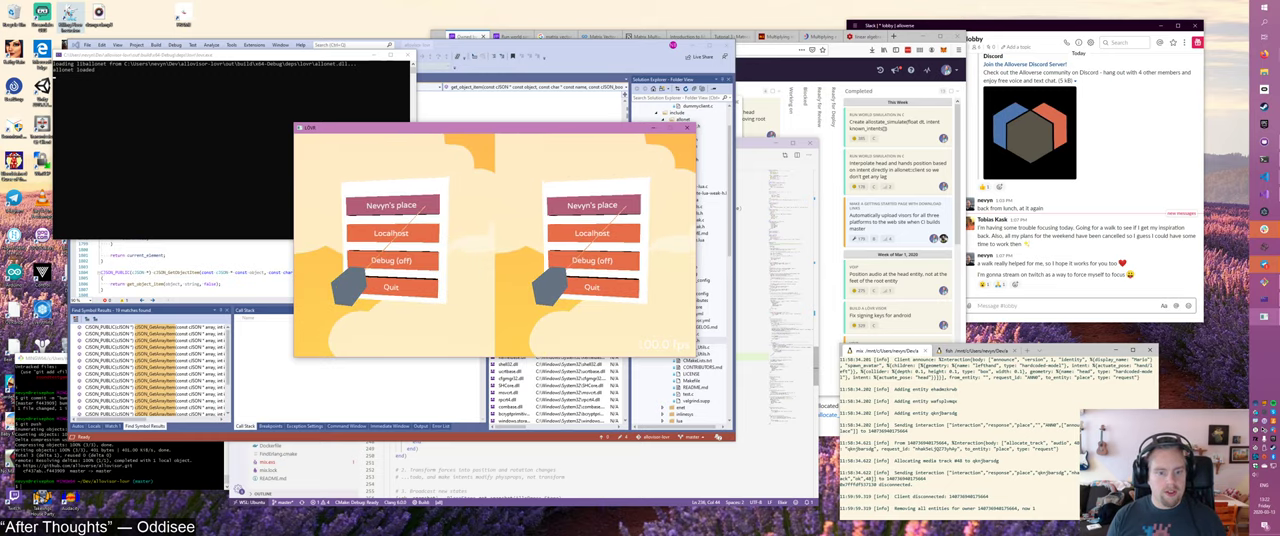
- Turn the Alloverse client's debug mode on and join the place on localhost
click(392, 260)
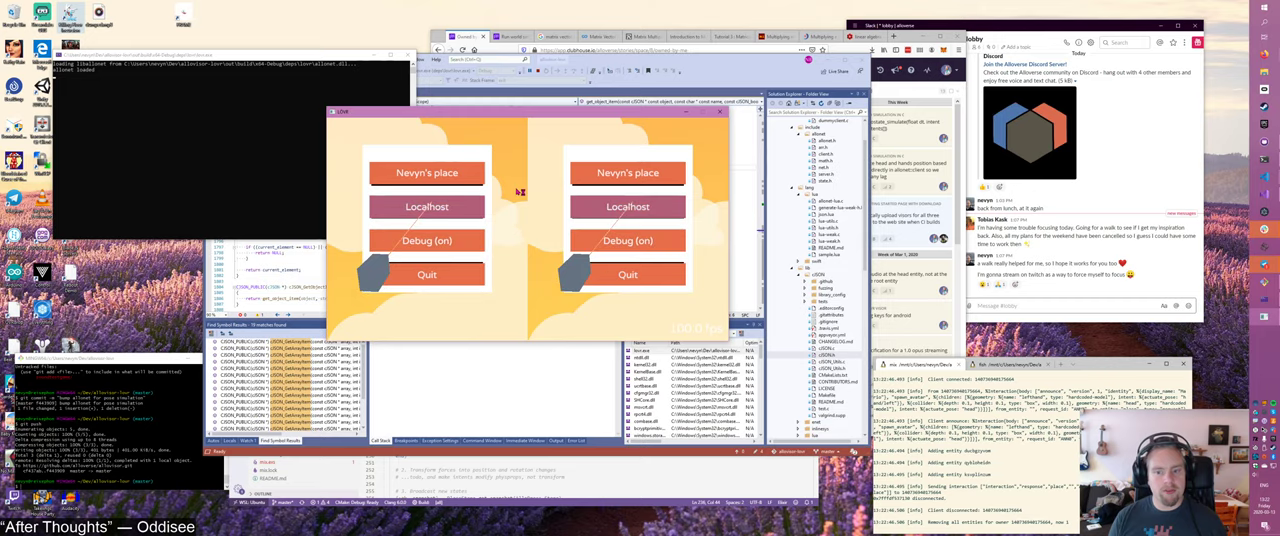
click(426, 206)
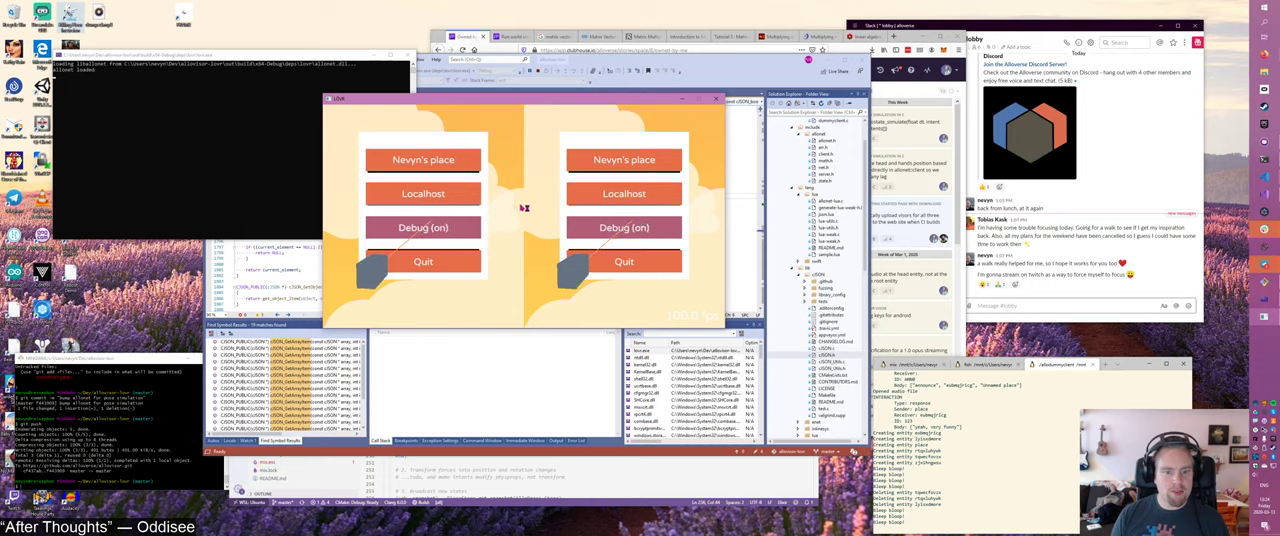
- Bring the paused Visual Studio session forward to view the opus_decode assertion exception
click(422, 193)
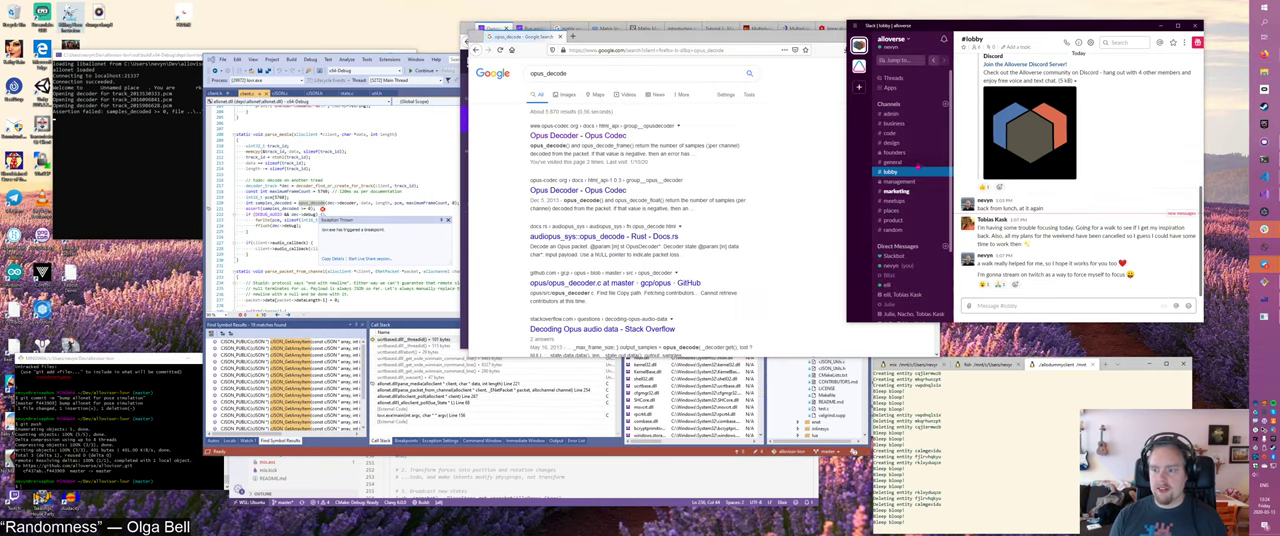
click(895, 191)
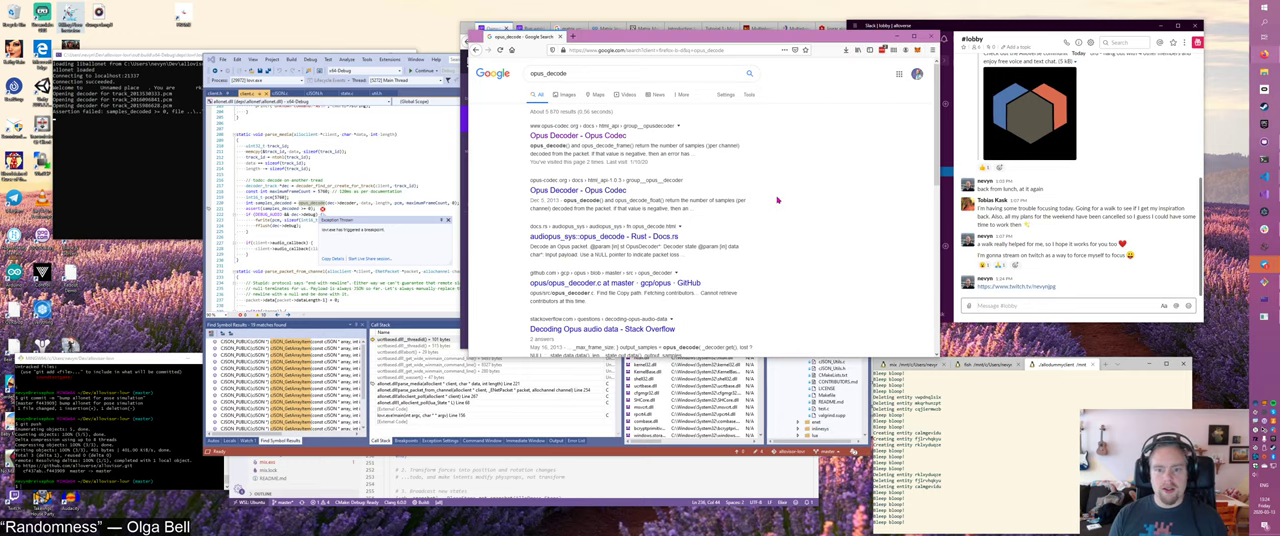
- Open the Opus codec API documentation result for opus_decode
click(577, 135)
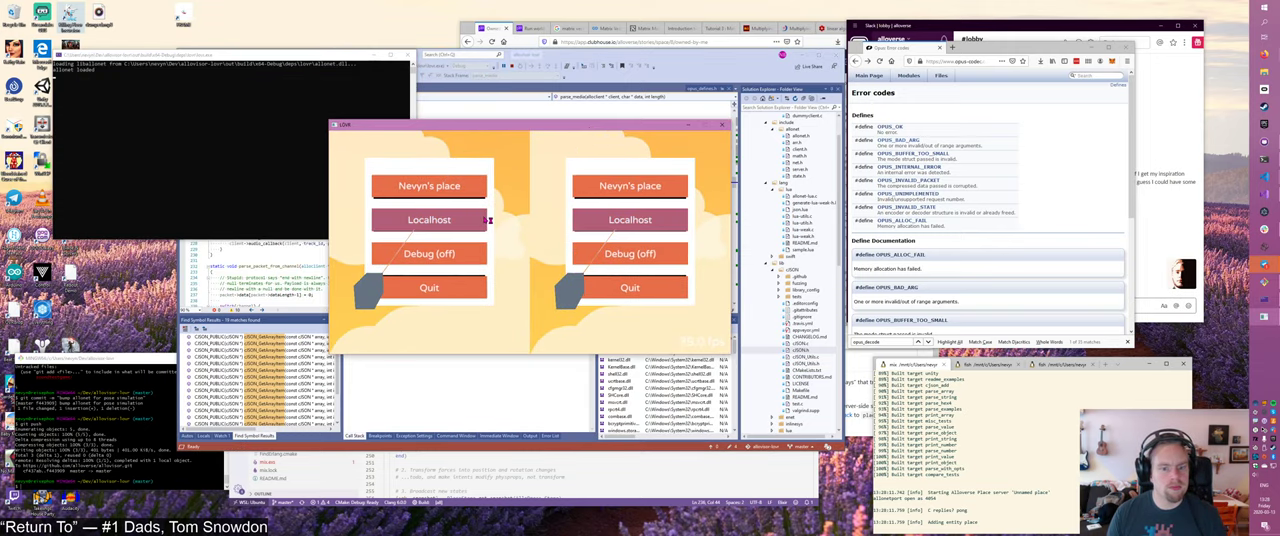
- Choose Localhost in the LÖVR client menu to join the local Place server
click(429, 219)
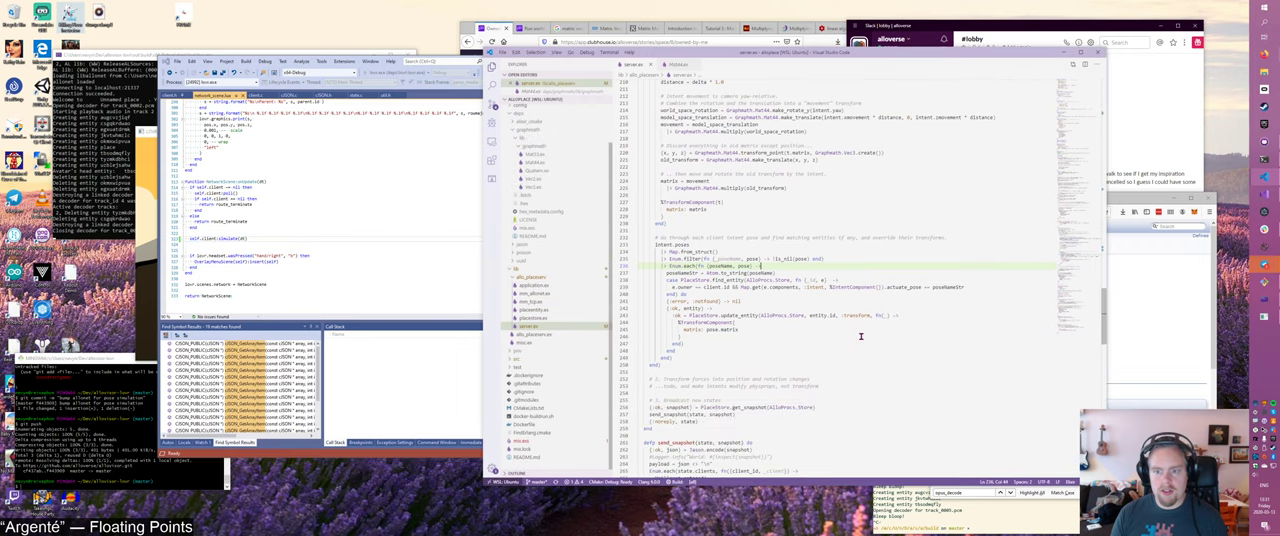
scroll(down, 3)
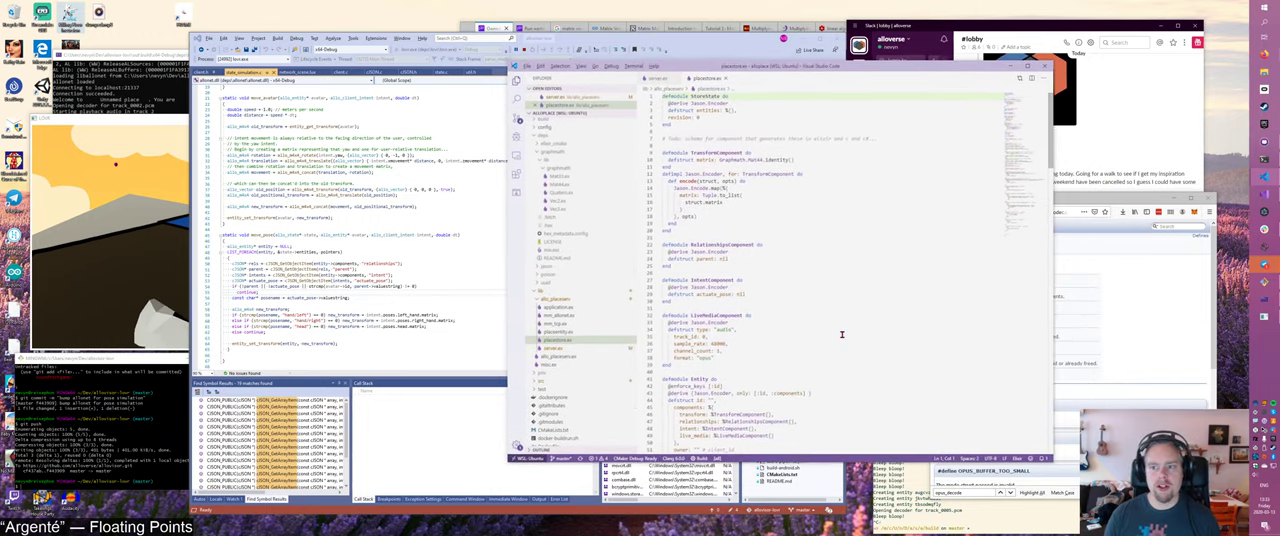
scroll(down, 3)
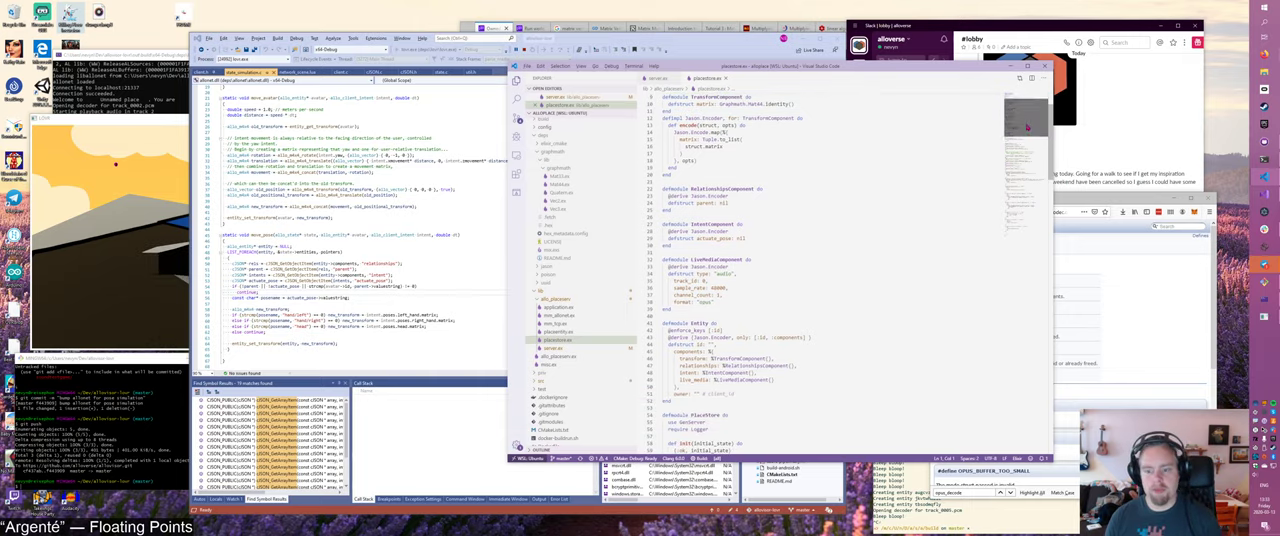
scroll(down, 3)
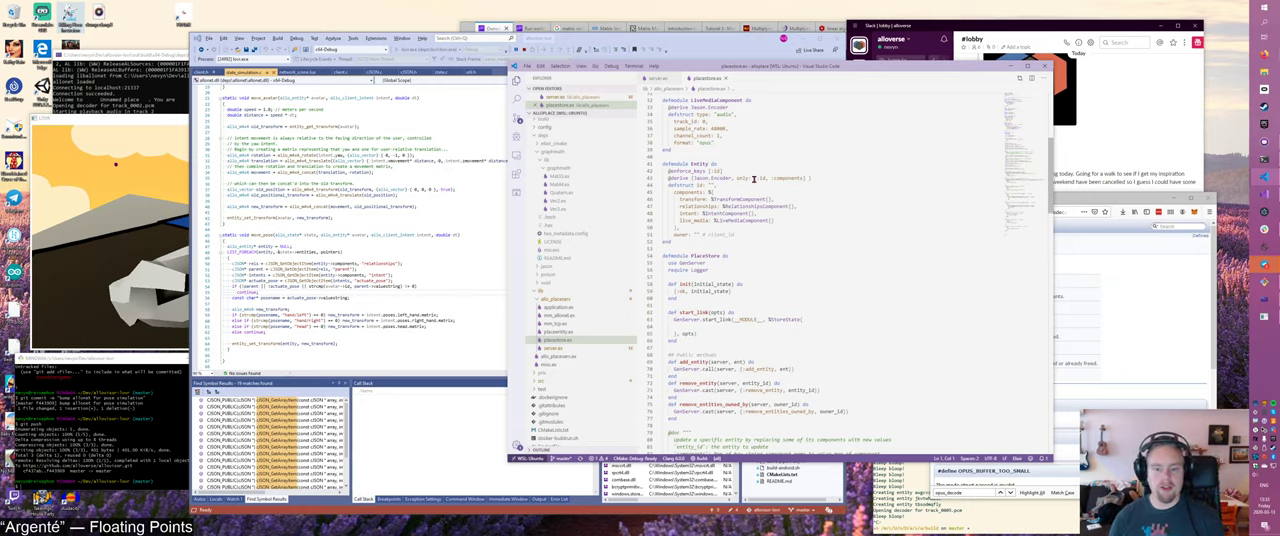
scroll(down, 3)
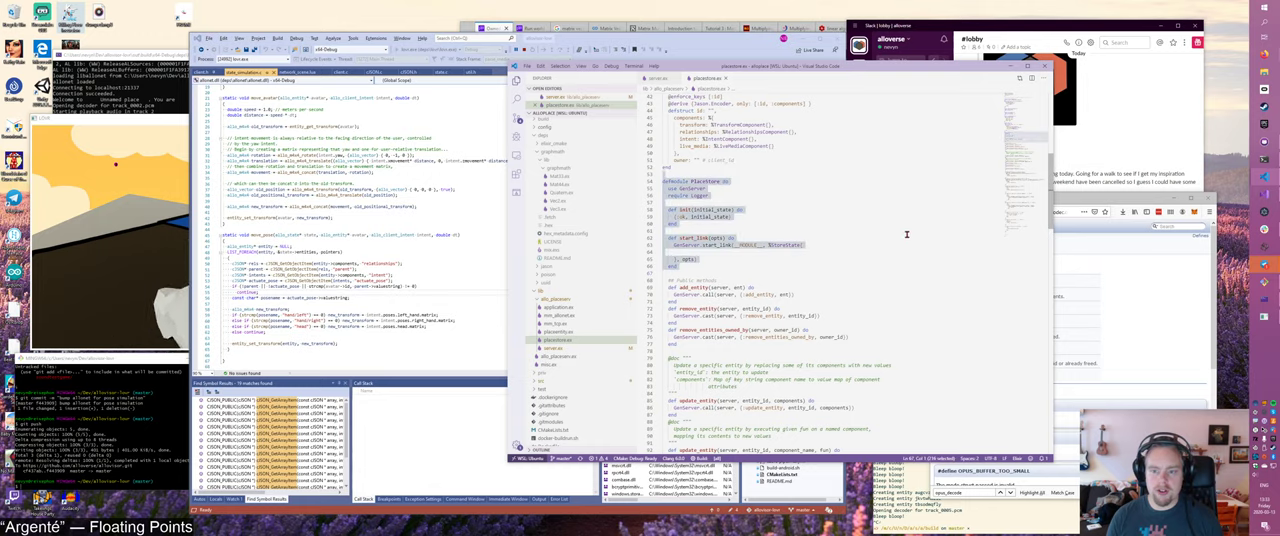
scroll(down, 3)
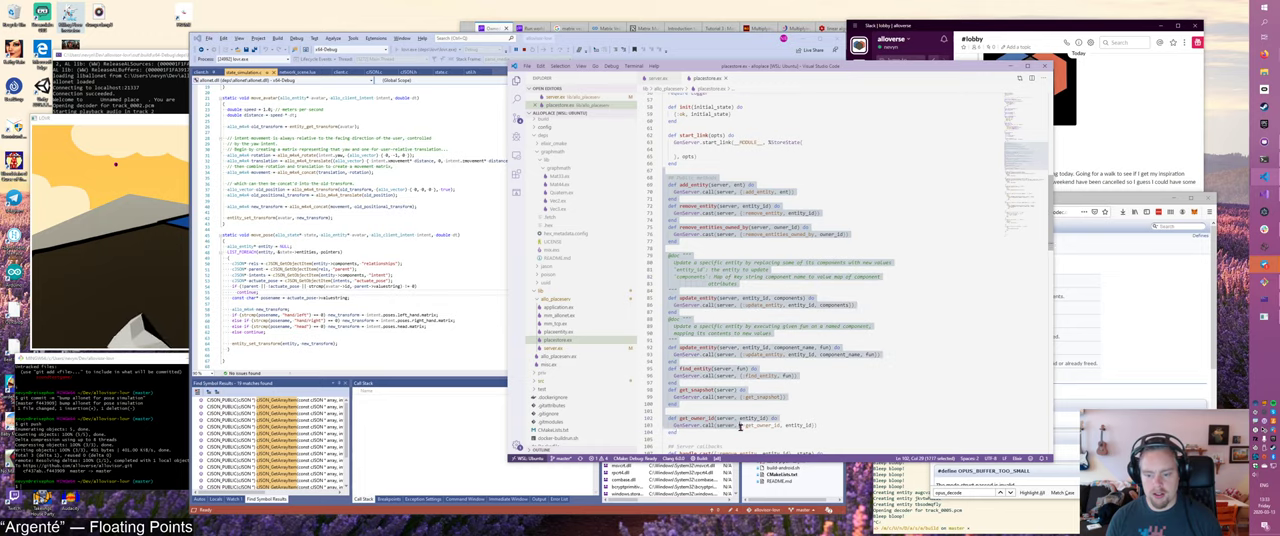
scroll(down, 3)
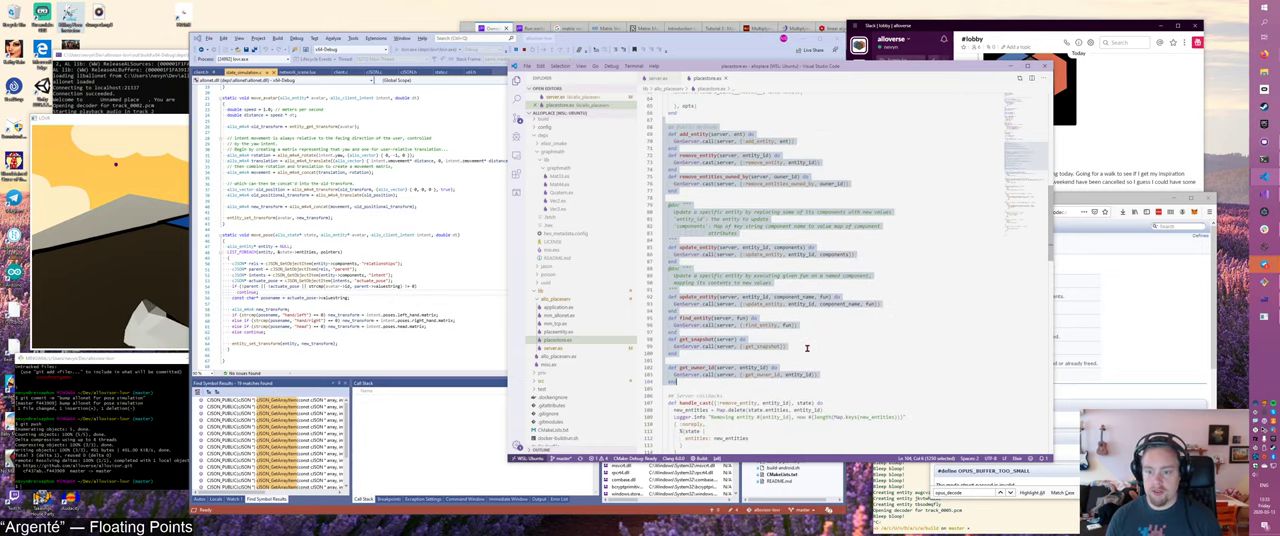
scroll(down, 3)
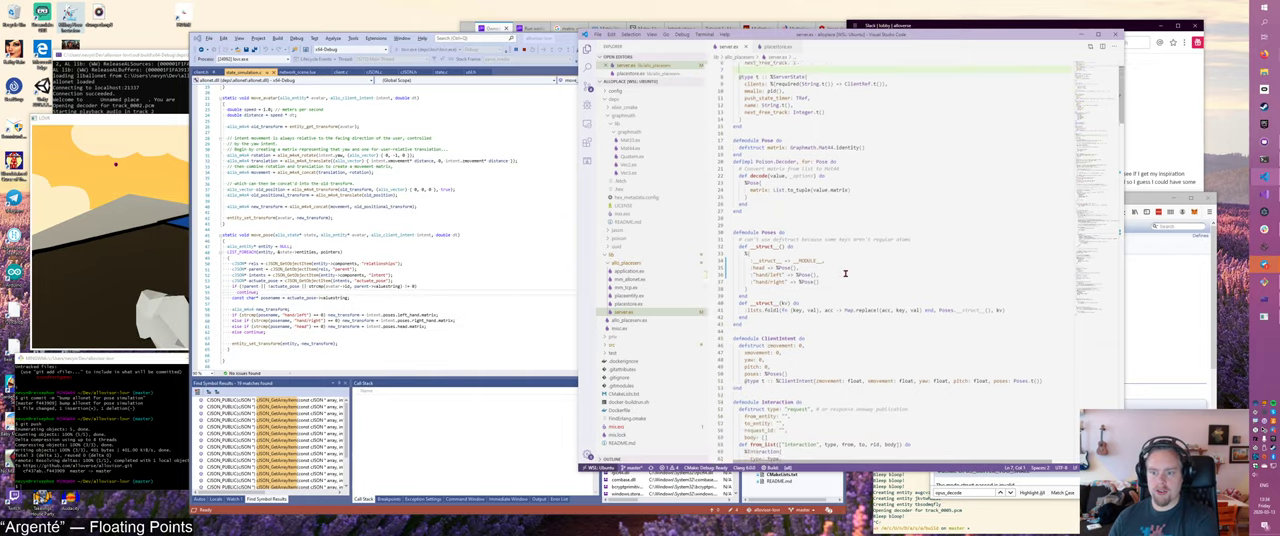
scroll(down, 3)
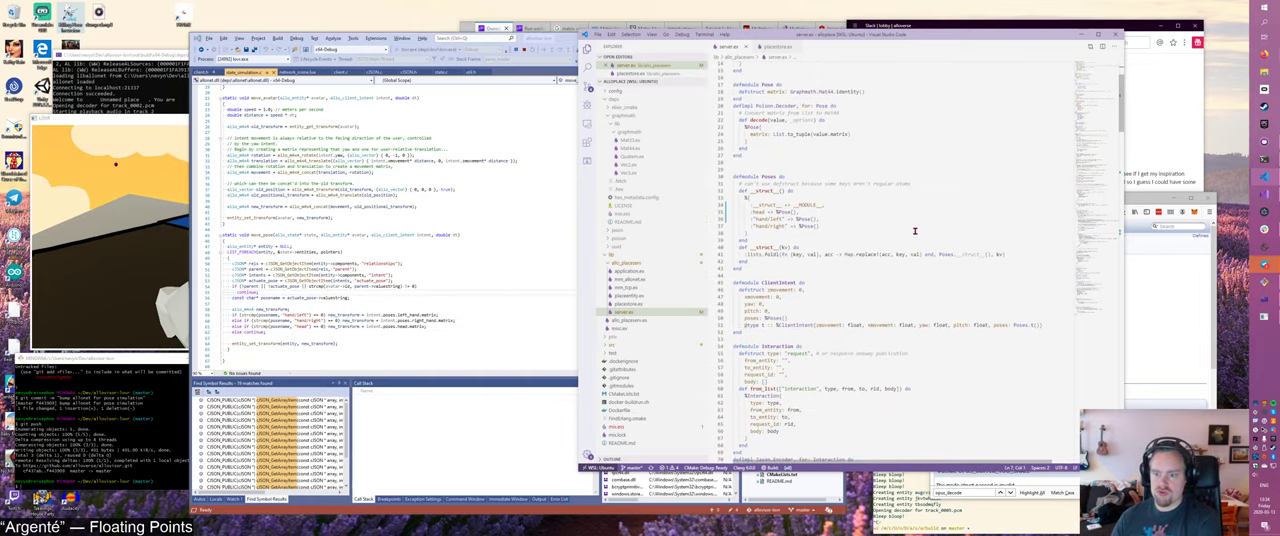
scroll(down, 3)
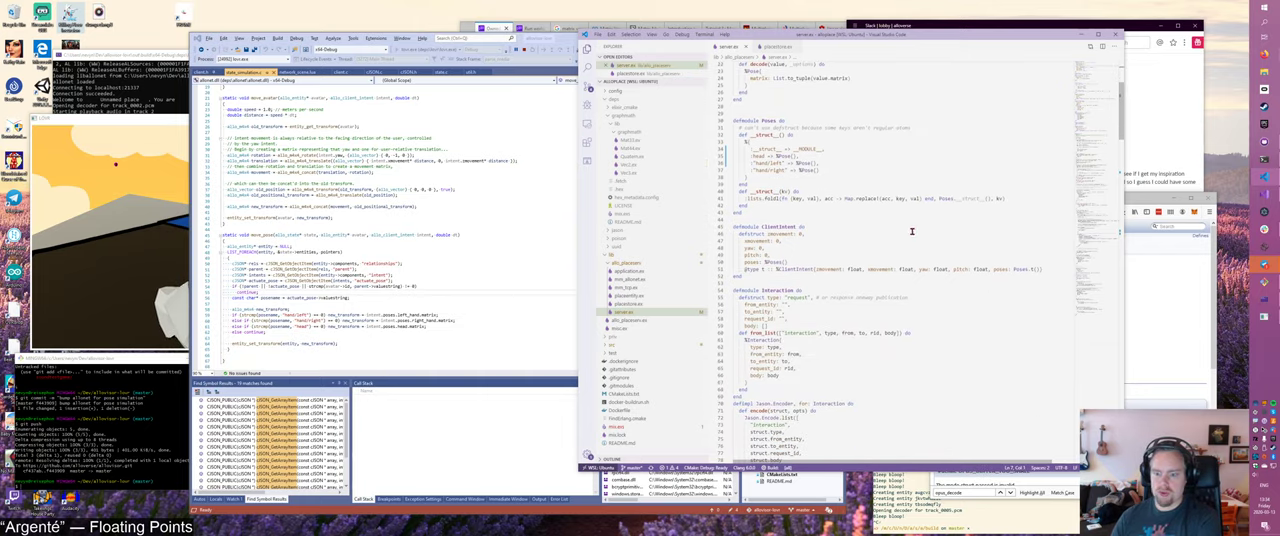
scroll(down, 3)
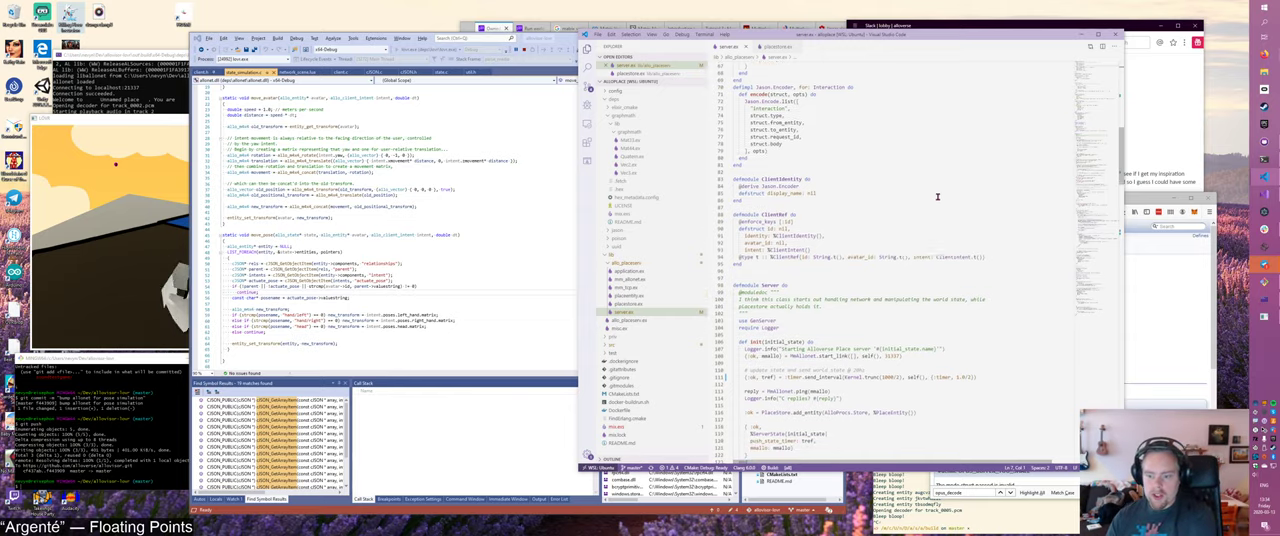
scroll(down, 3)
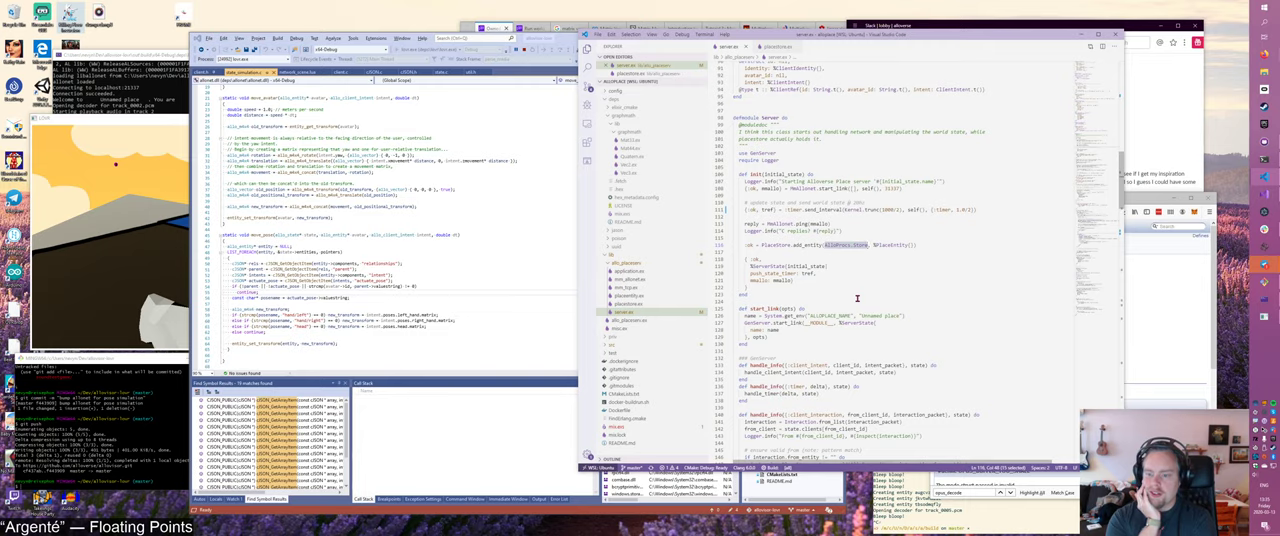
scroll(down, 3)
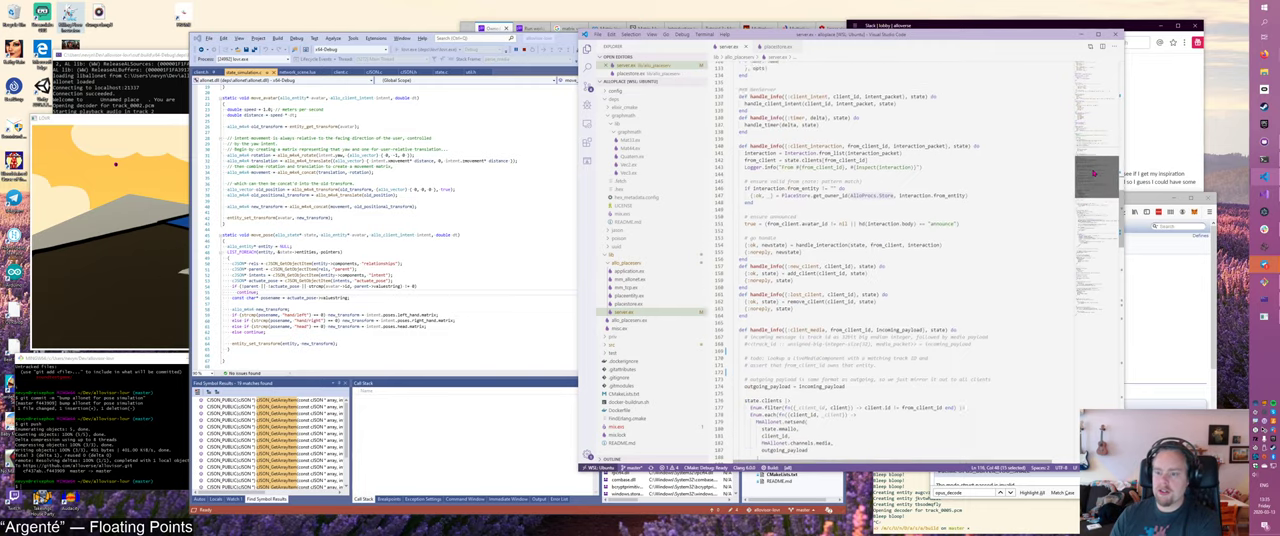
scroll(down, 3)
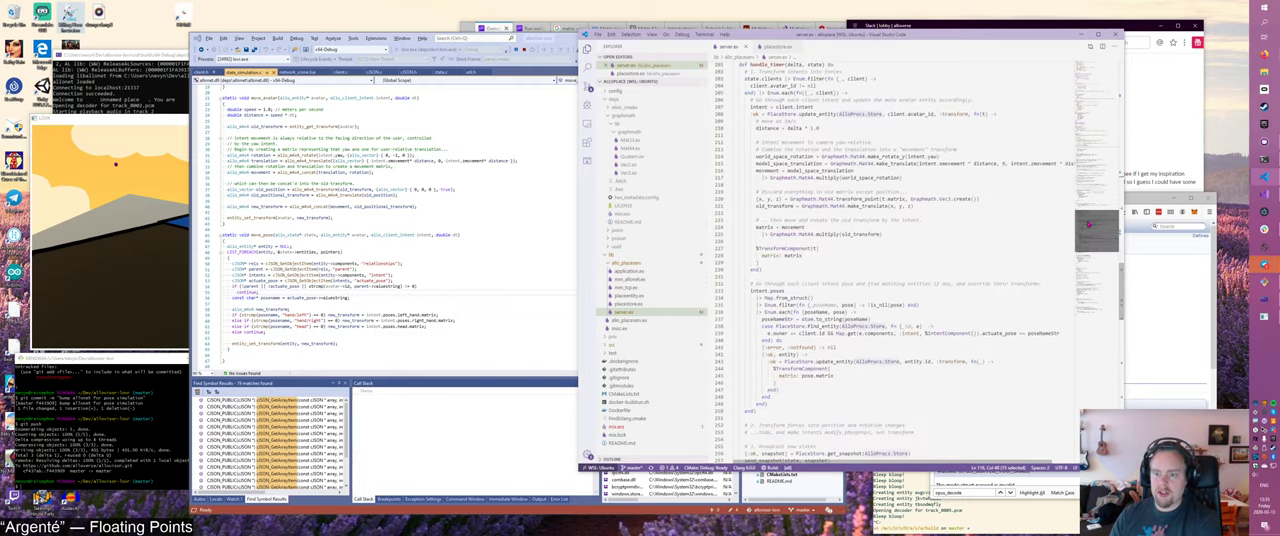
scroll(down, 3)
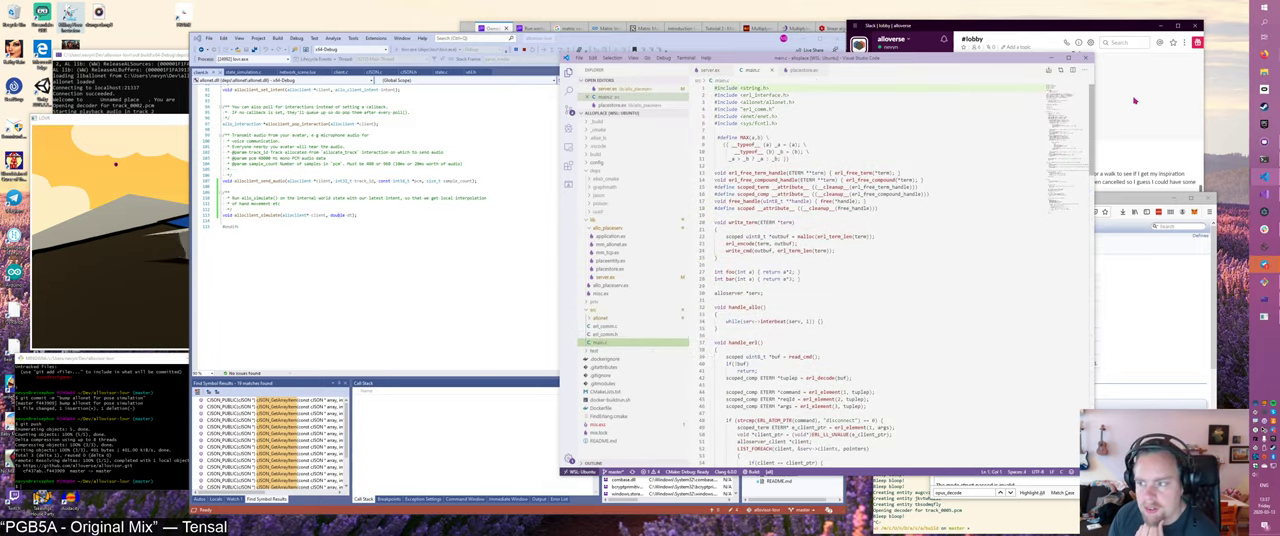
- Scroll main.c down to the disconnect, stop and send command branches
scroll(down, 3)
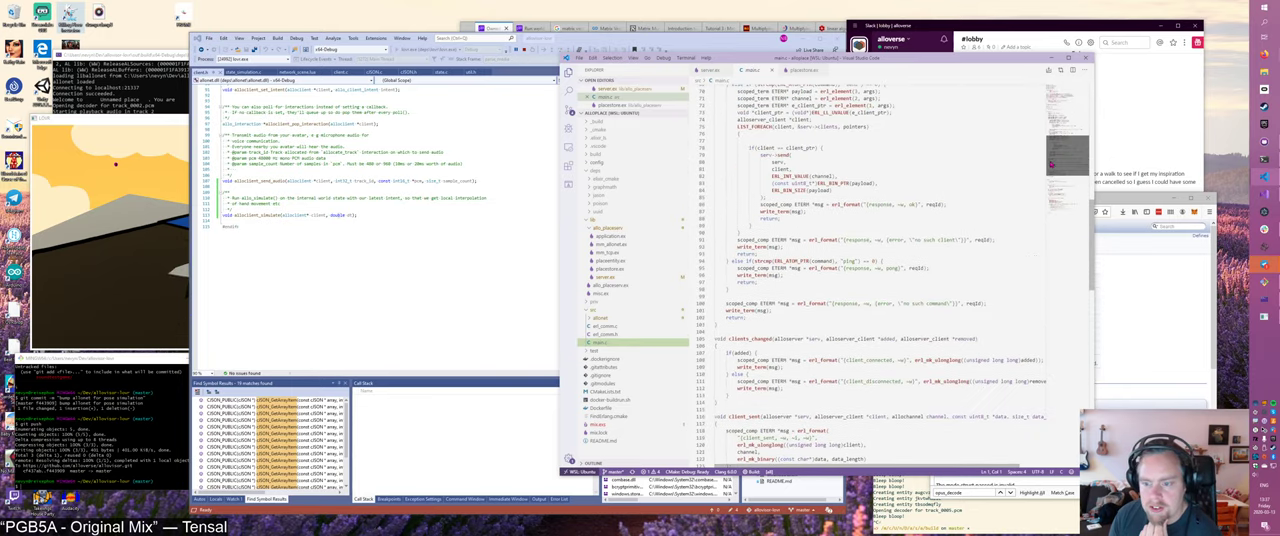
scroll(down, 3)
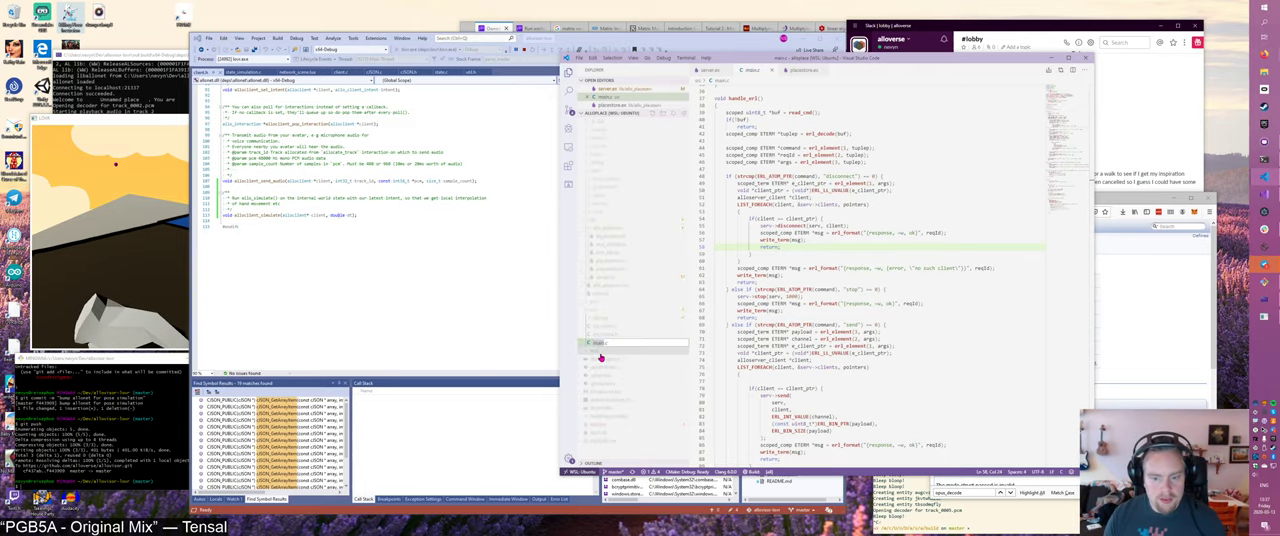
click(590, 219)
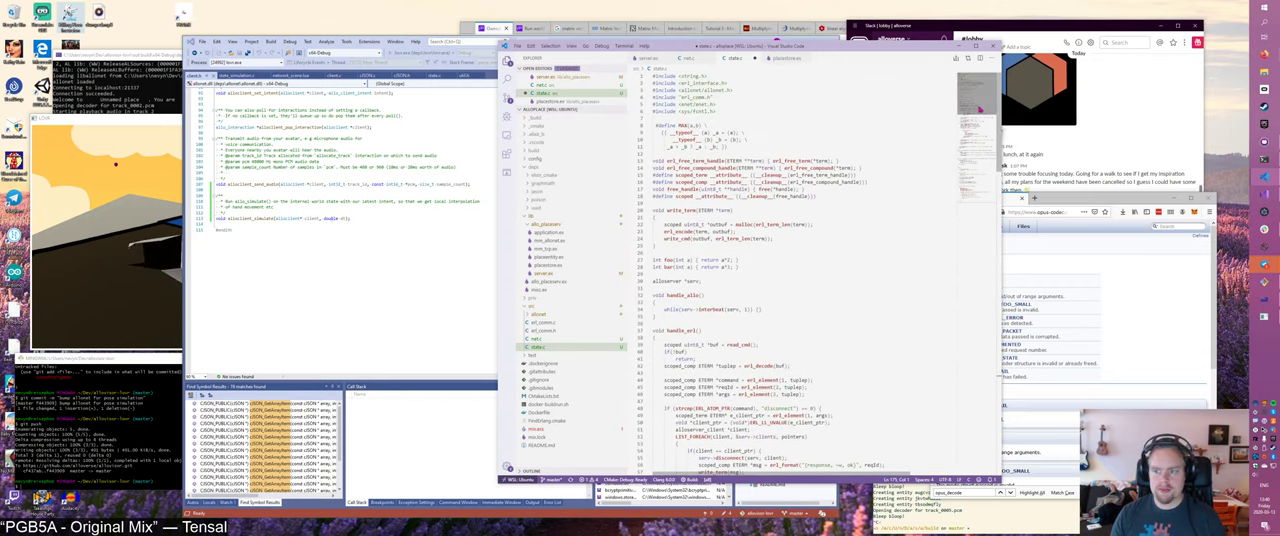
- Scroll through the message-handling code copied from net.c into state.c
scroll(down, 3)
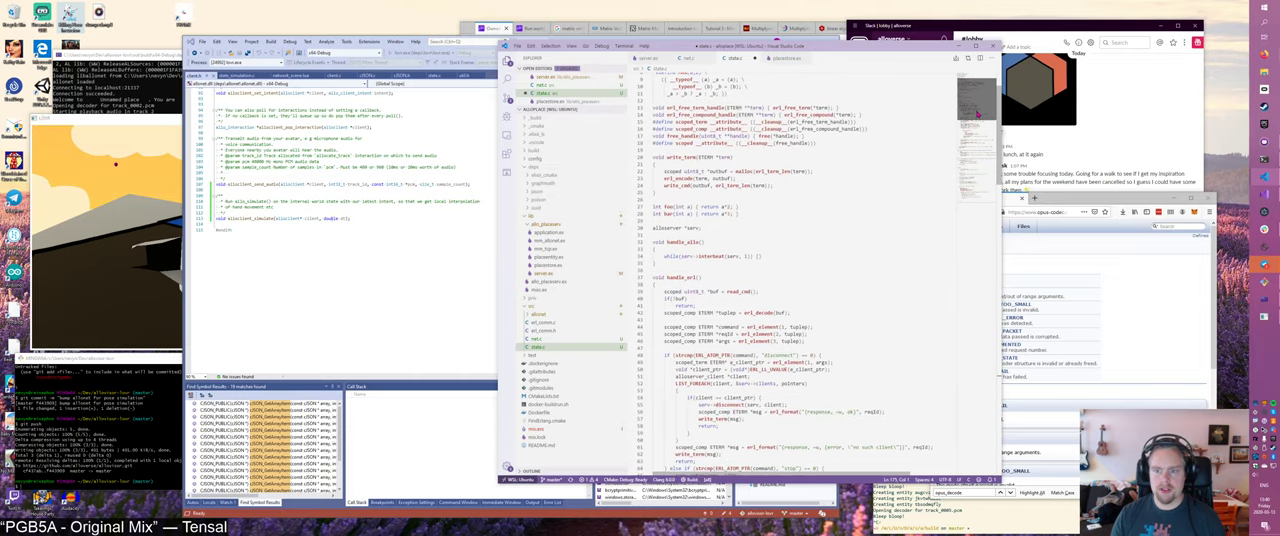
- Delete the stop and send branches from handle_erl in state.c
scroll(down, 3)
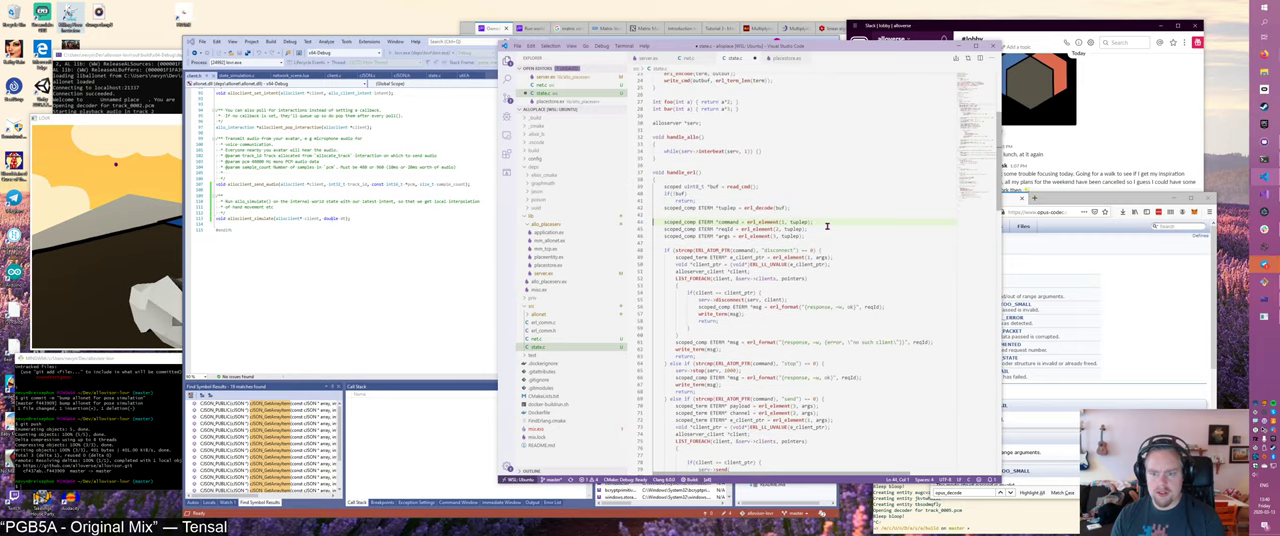
scroll(down, 3)
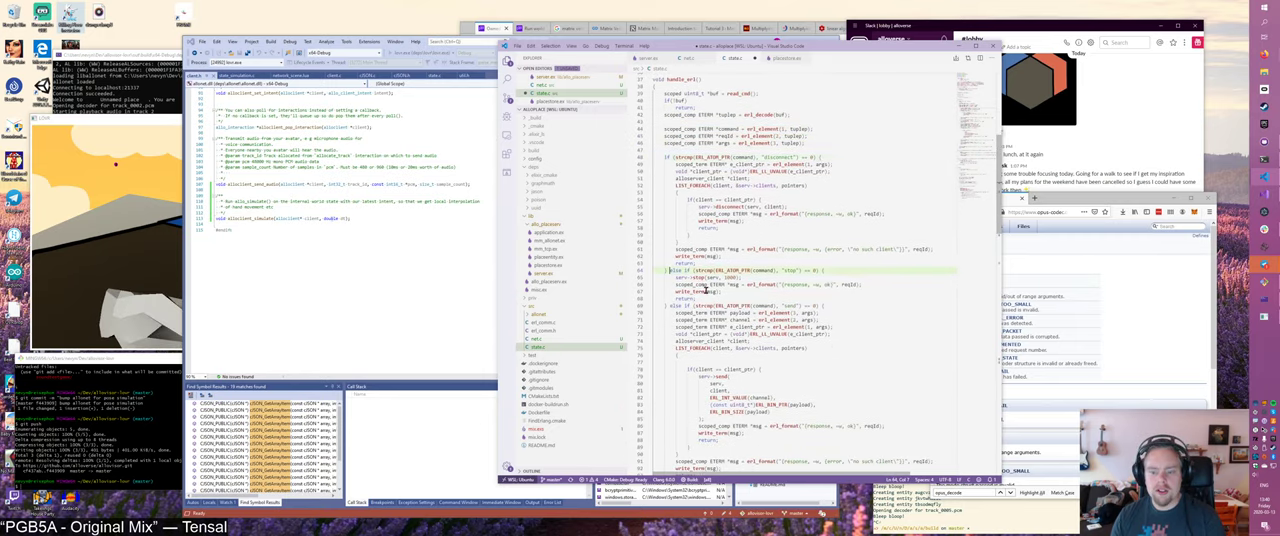
scroll(down, 3)
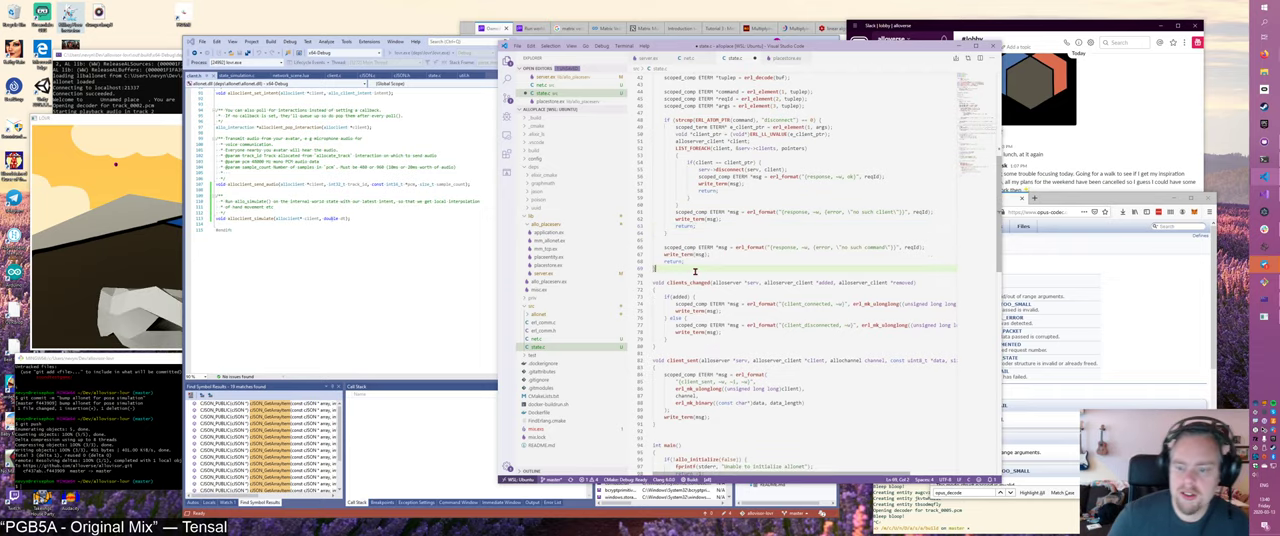
- Delete clients_changed, client_sent and the allo_listen setup from state.c
scroll(down, 3)
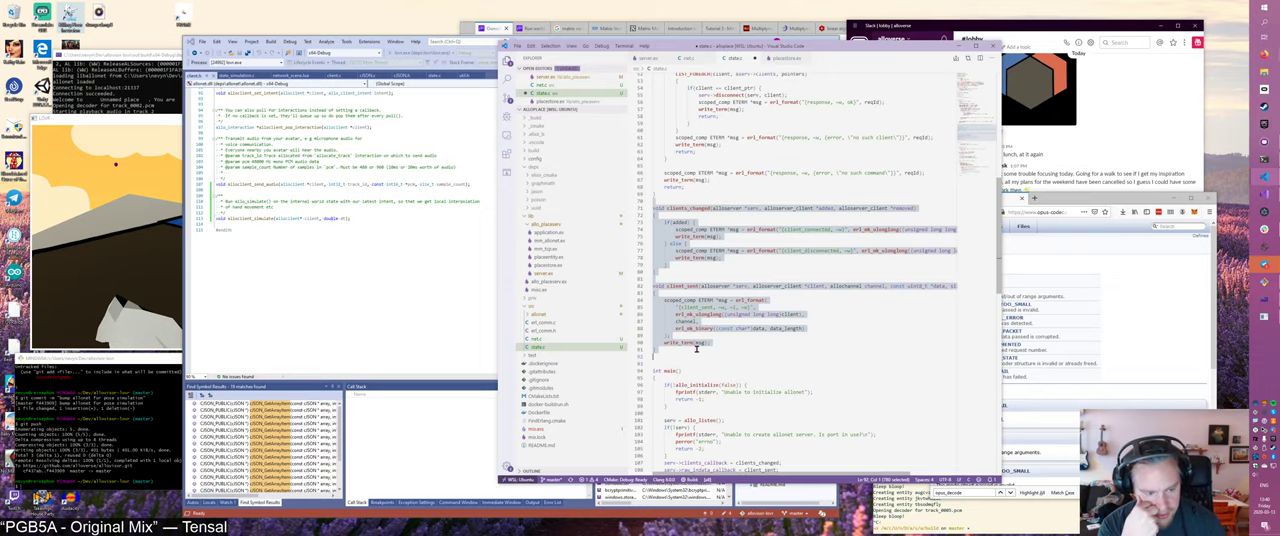
scroll(down, 3)
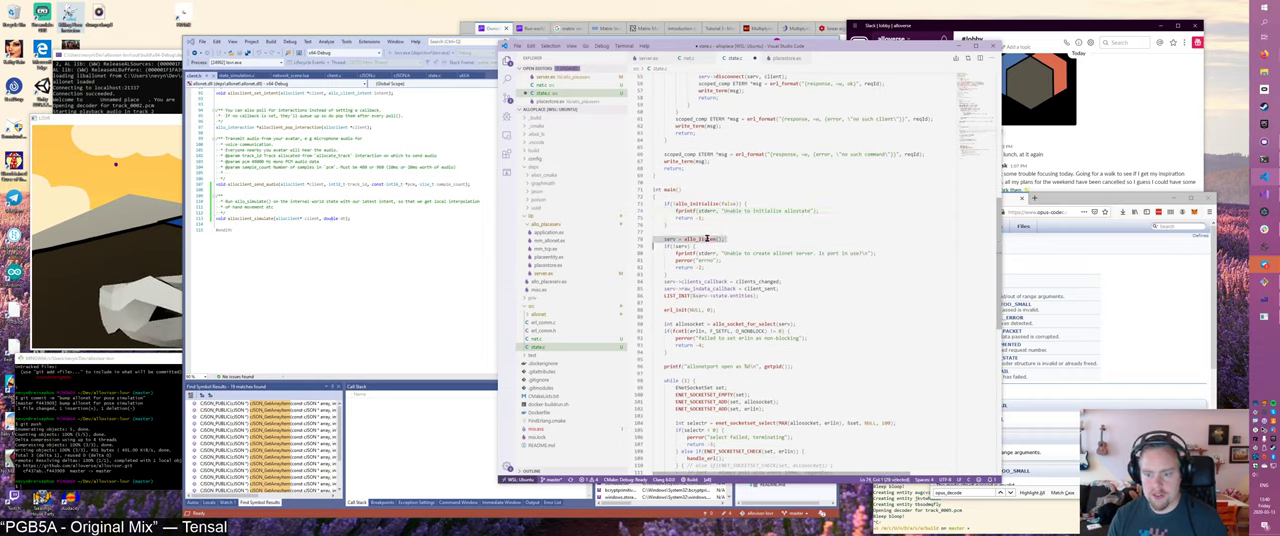
scroll(down, 3)
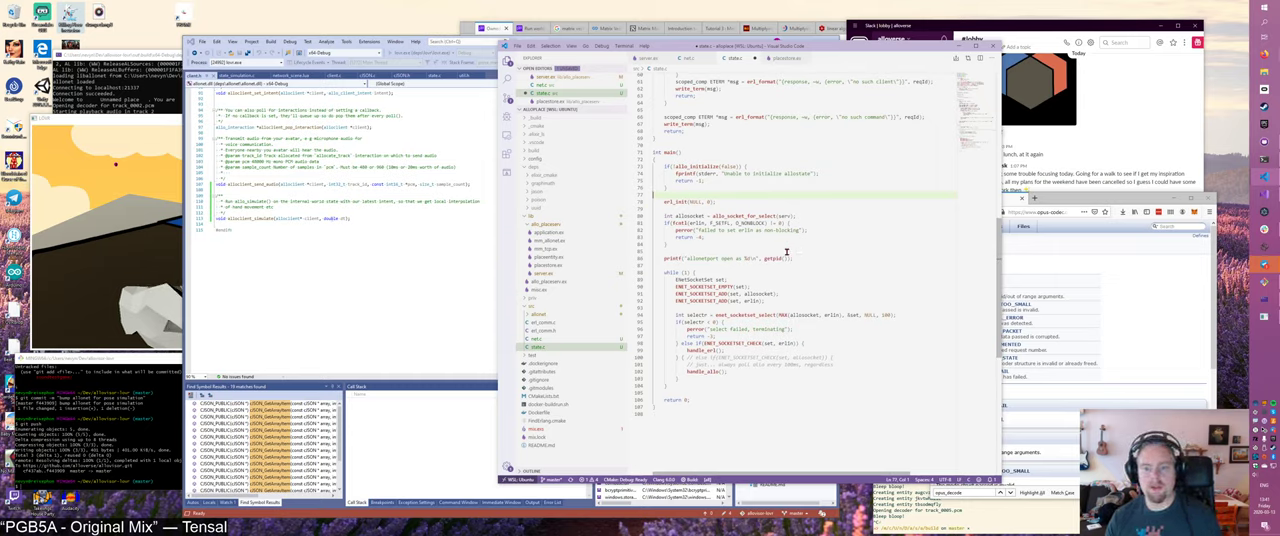
scroll(down, 3)
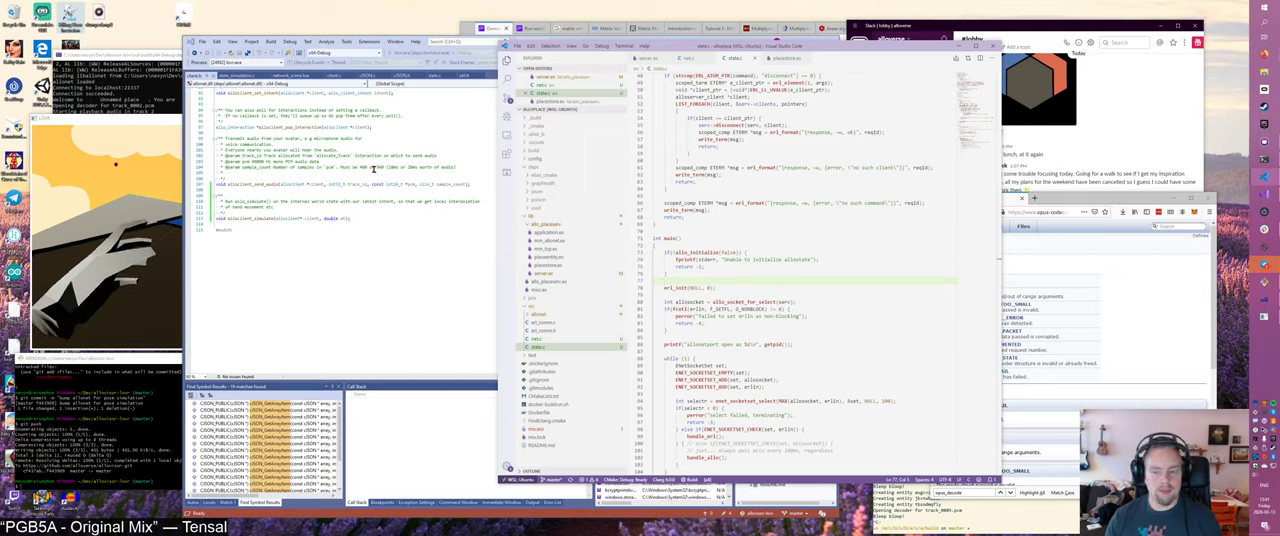
scroll(down, 3)
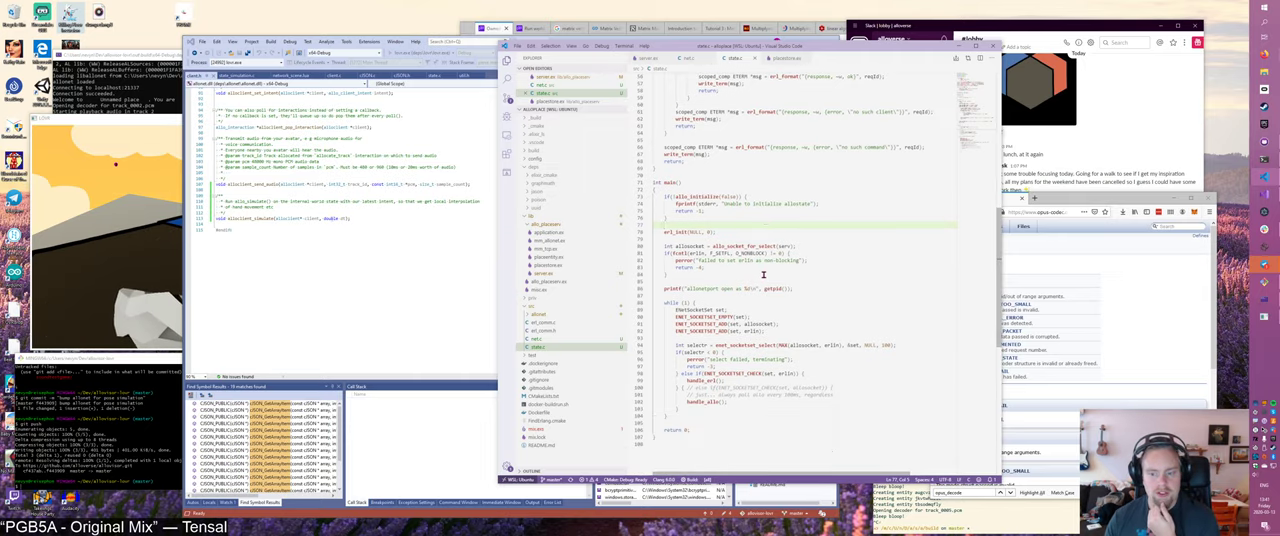
scroll(down, 3)
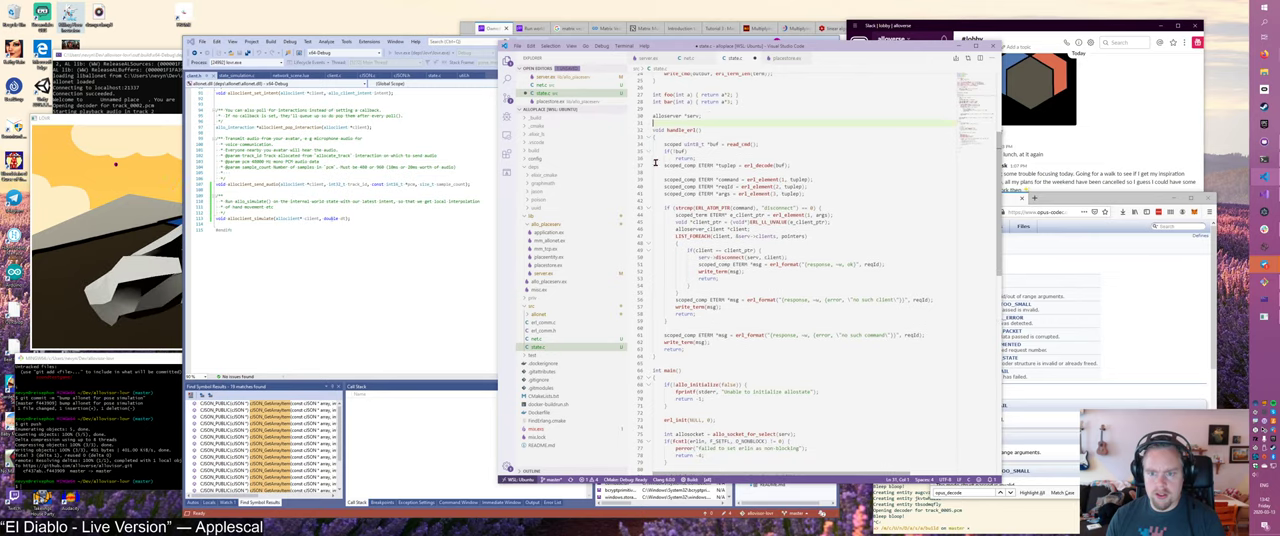
scroll(down, 3)
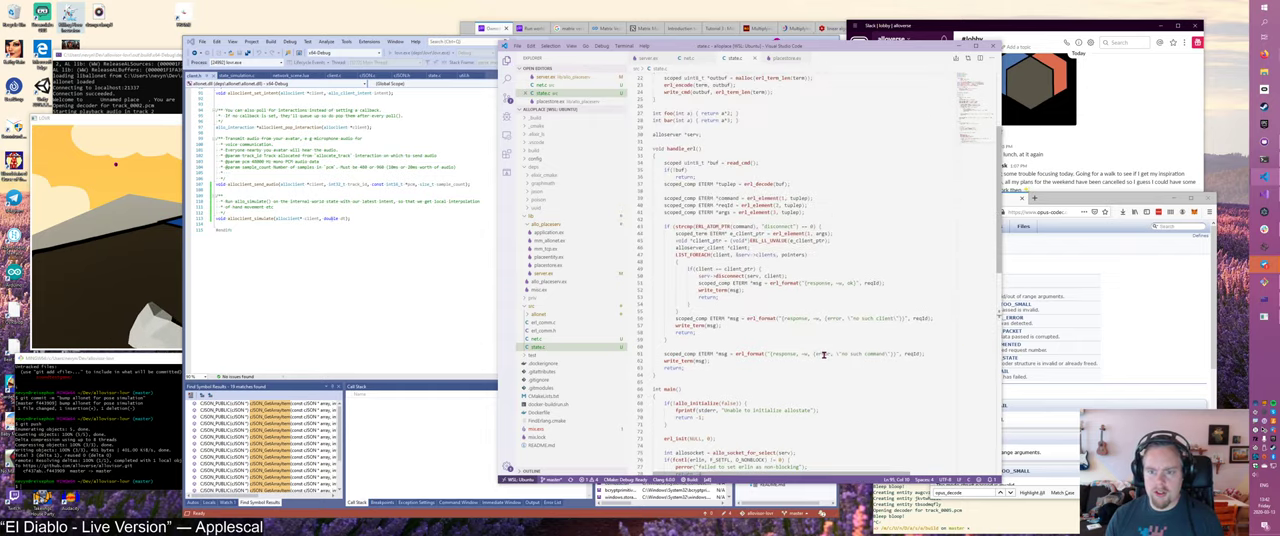
scroll(down, 3)
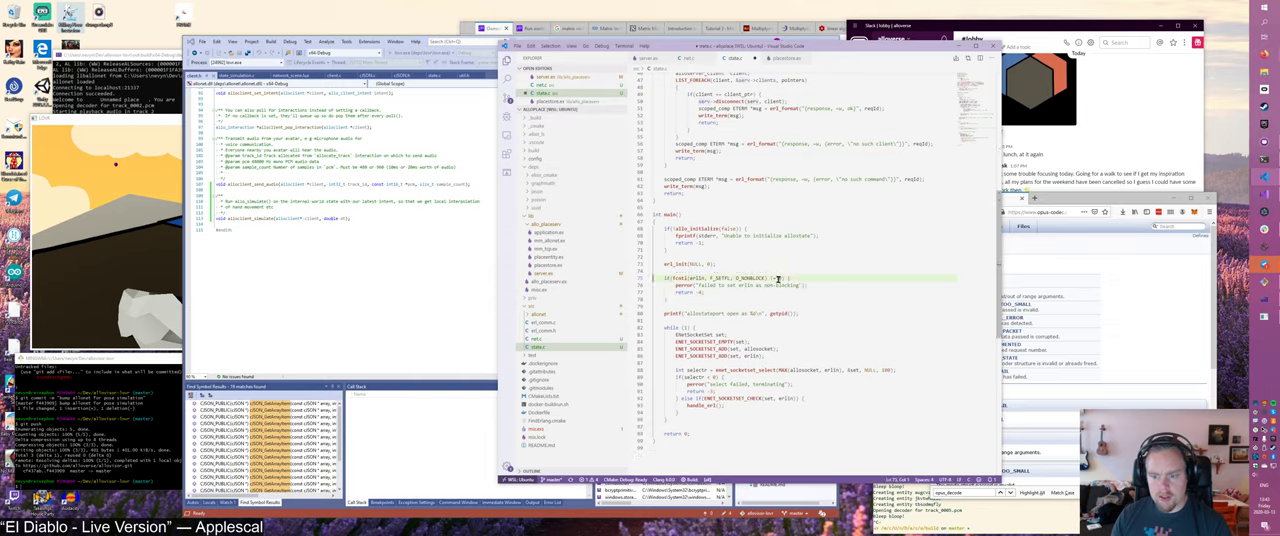
scroll(down, 3)
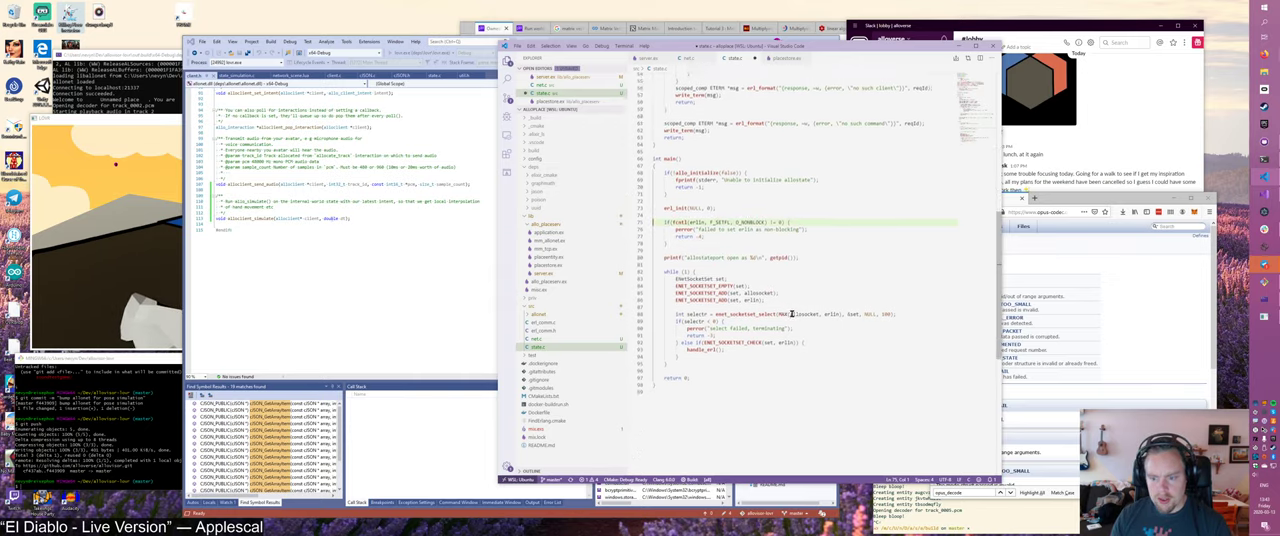
scroll(down, 3)
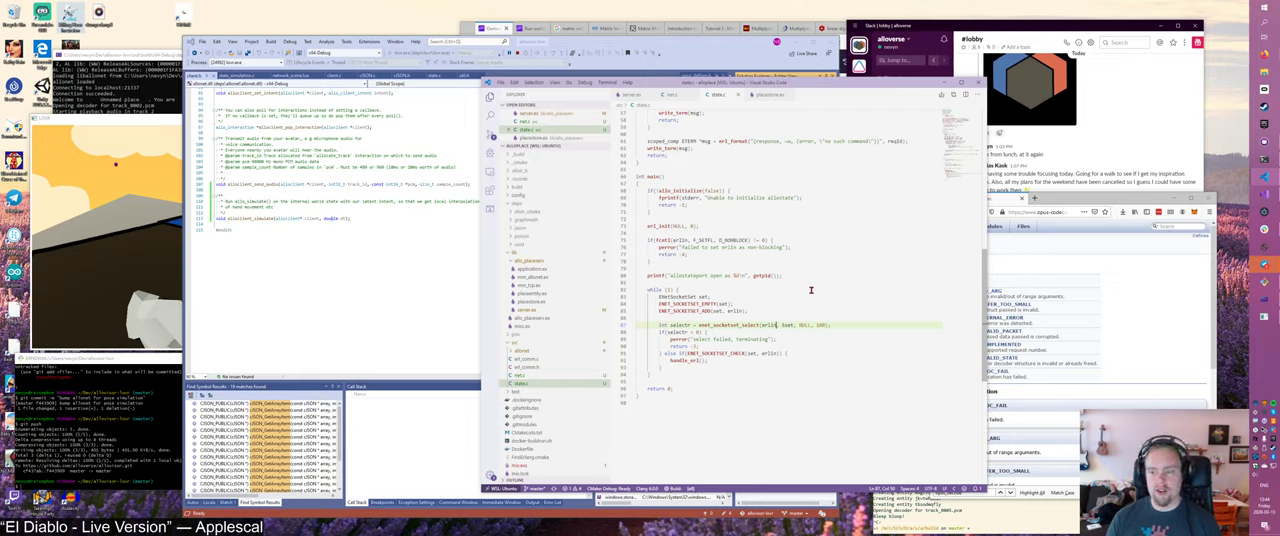
scroll(down, 3)
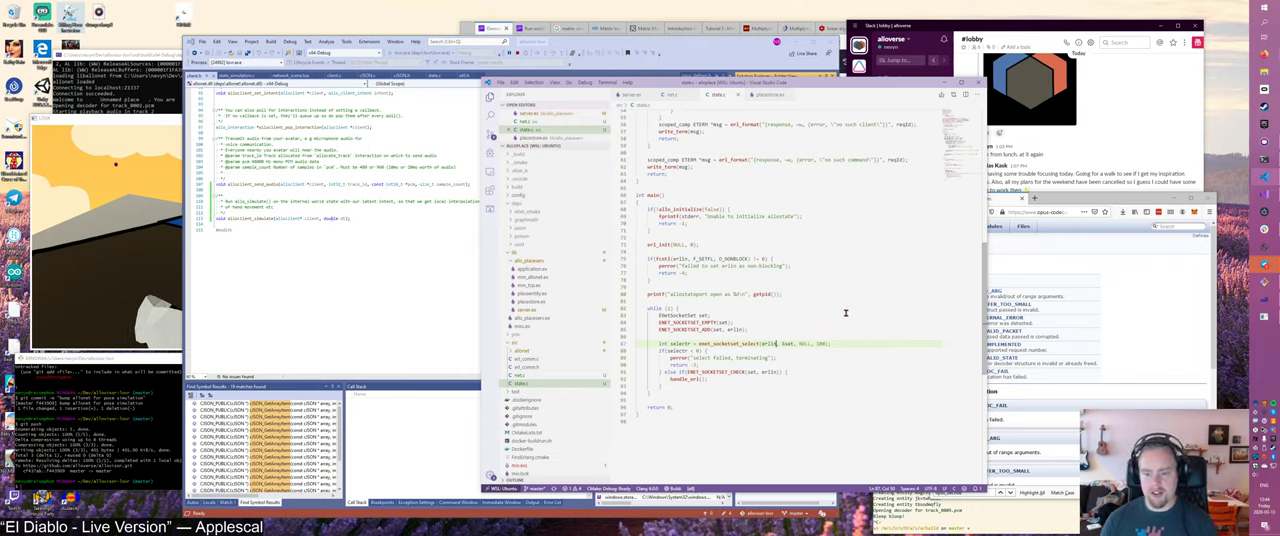
scroll(down, 3)
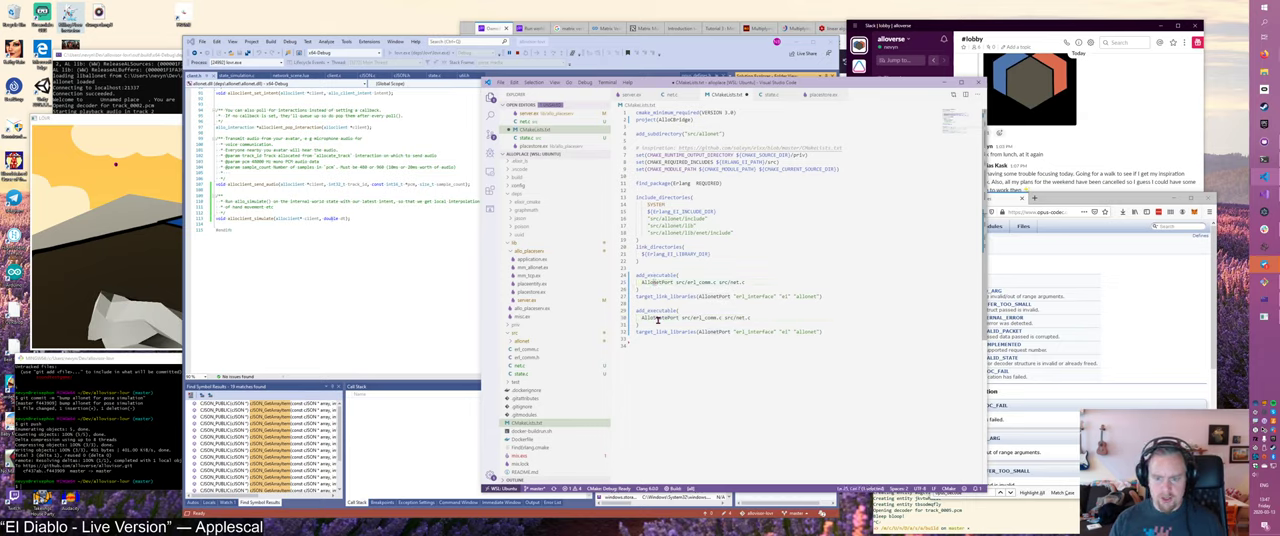
- Edit CMakeLists.txt so the second target is AlloStatePort built from state.c
click(680, 282)
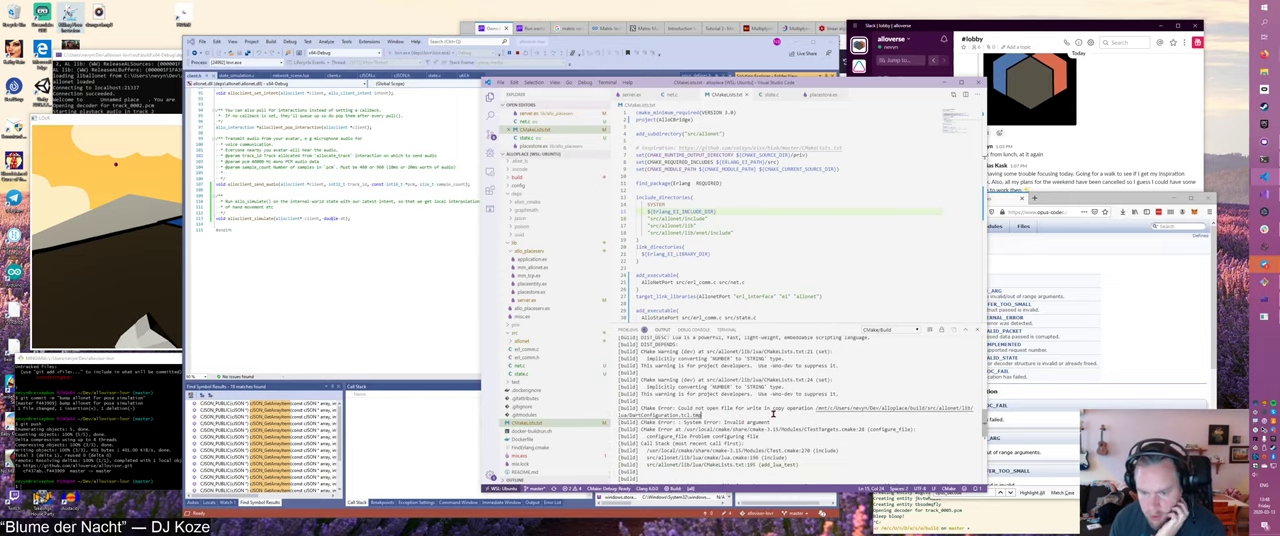
- Add add_executable targets for src/net.c and src/state.c, then run the CMake build and review errors
scroll(down, 3)
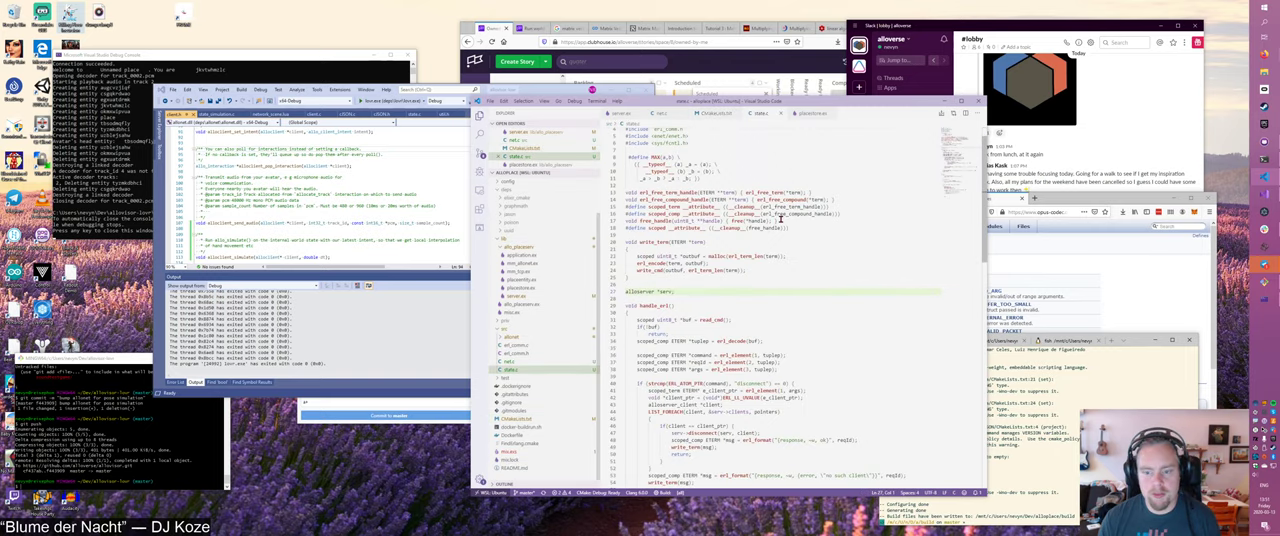
- Edit handle_timer in server.ex to call PlaceStore.update_entity(AlloPlace.Store, ...) for pose entities
scroll(down, 3)
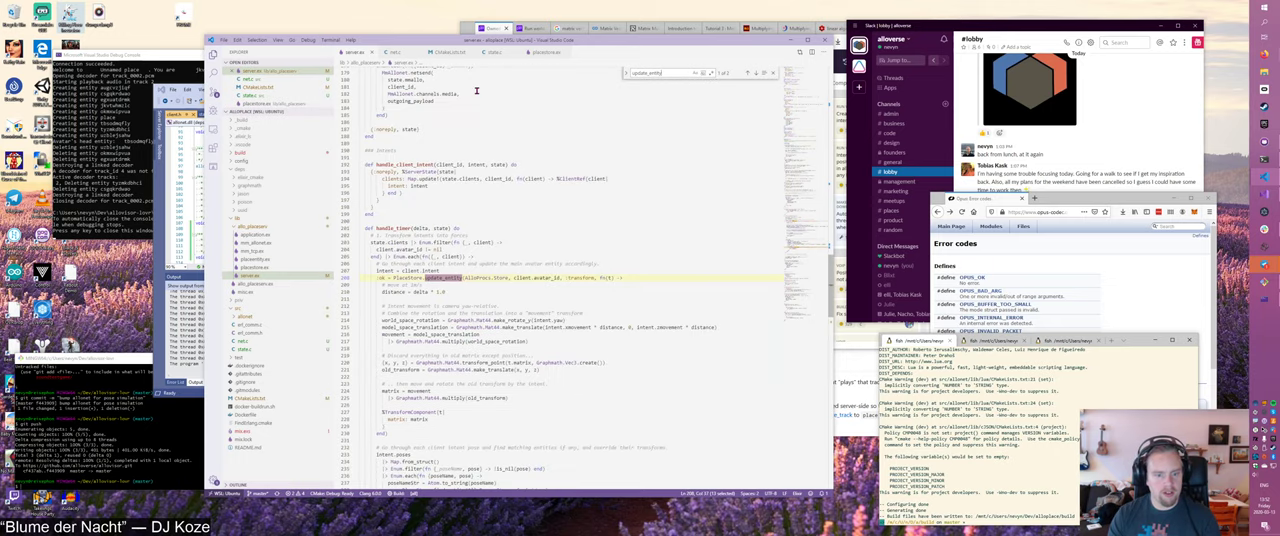
scroll(down, 3)
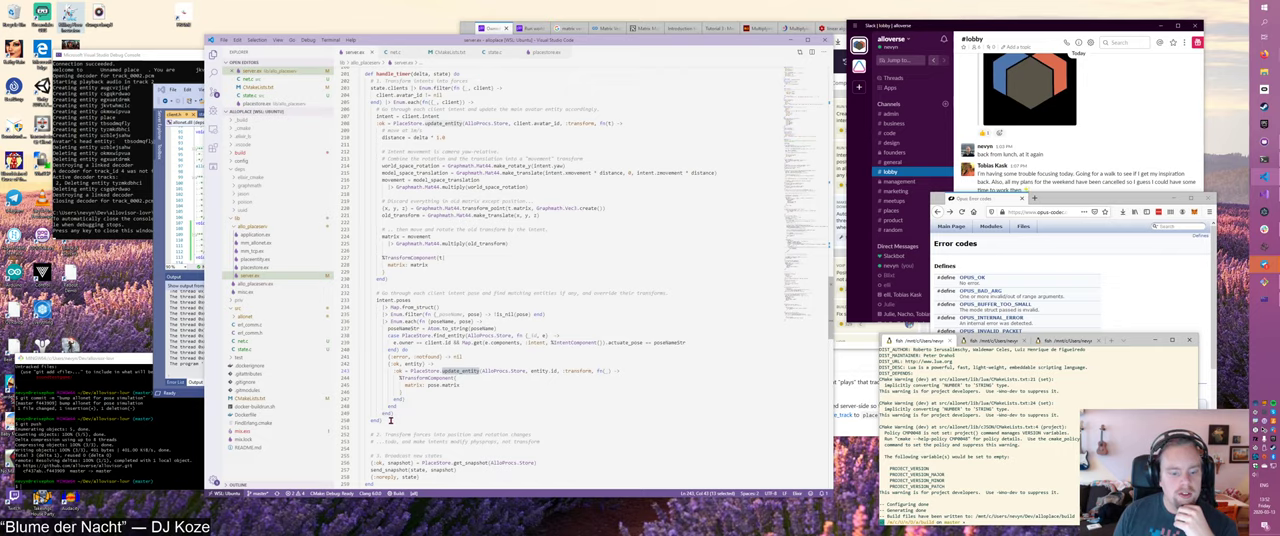
scroll(down, 3)
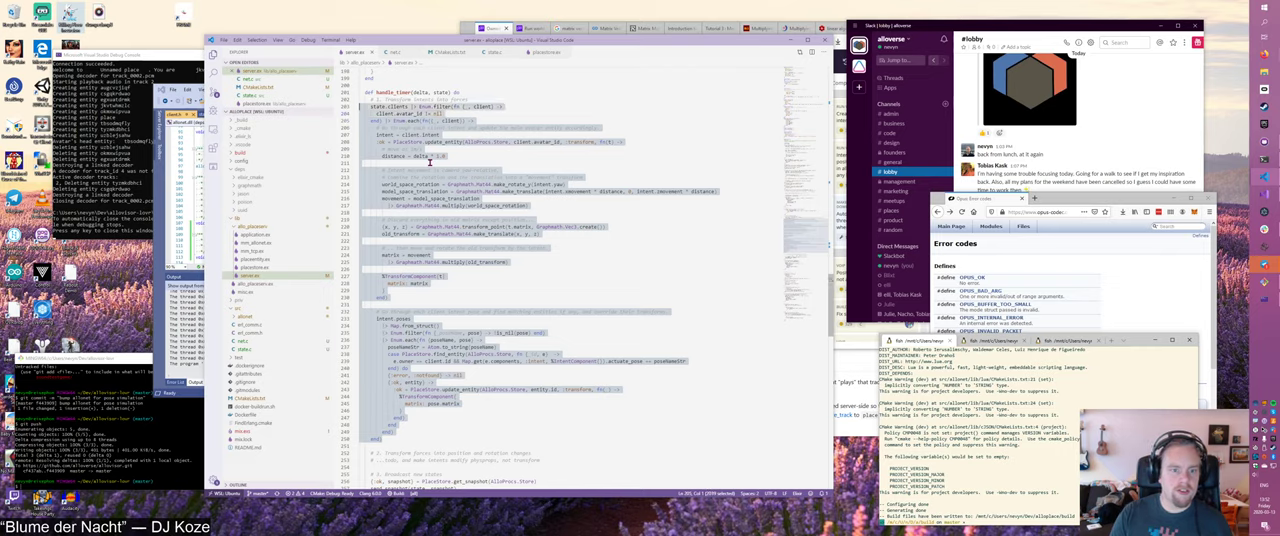
- Replace handle_timer's transform loop with a PlaceStore.simulate call and open placestore.ex in a split
scroll(down, 3)
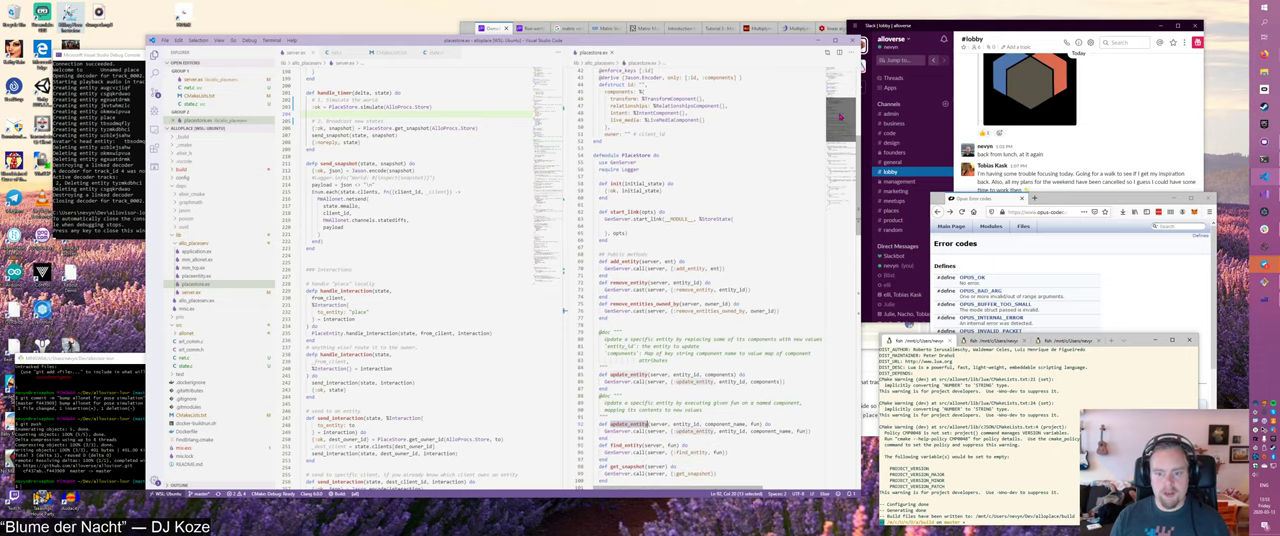
- Add def simulate(server) doing GenServer.call(server, {:simulate}) to placestore.ex's public methods
scroll(down, 3)
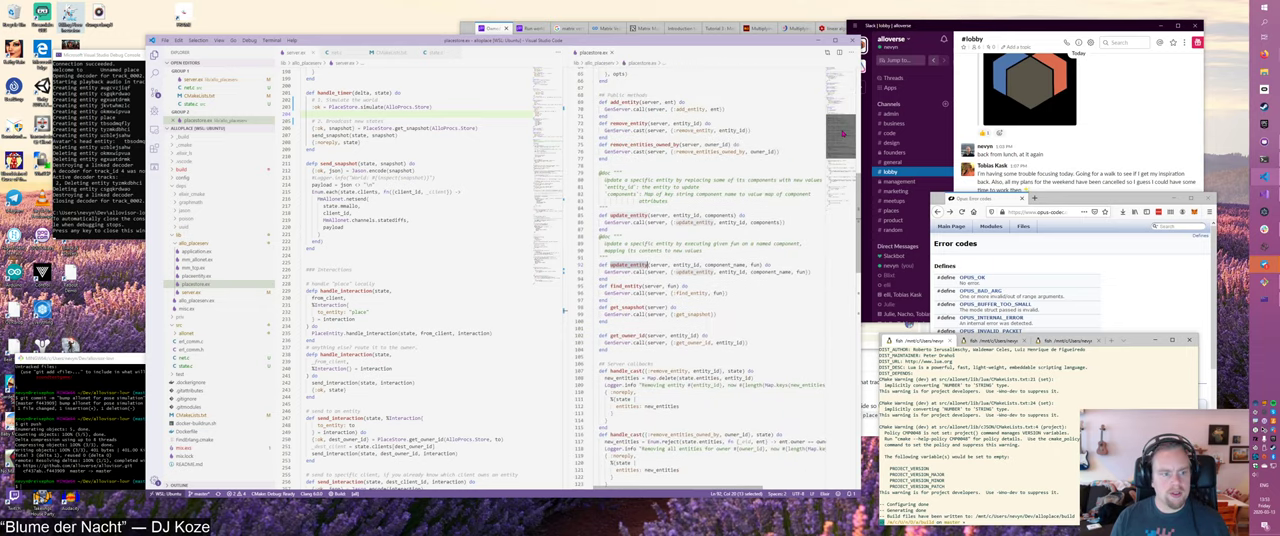
right_click(198, 284)
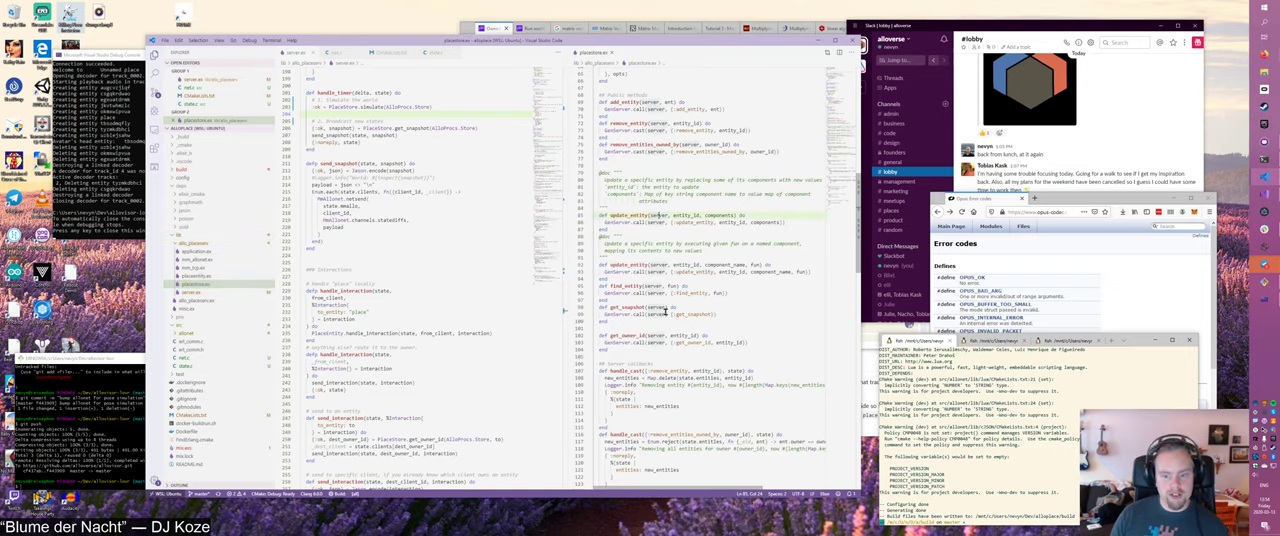
scroll(down, 3)
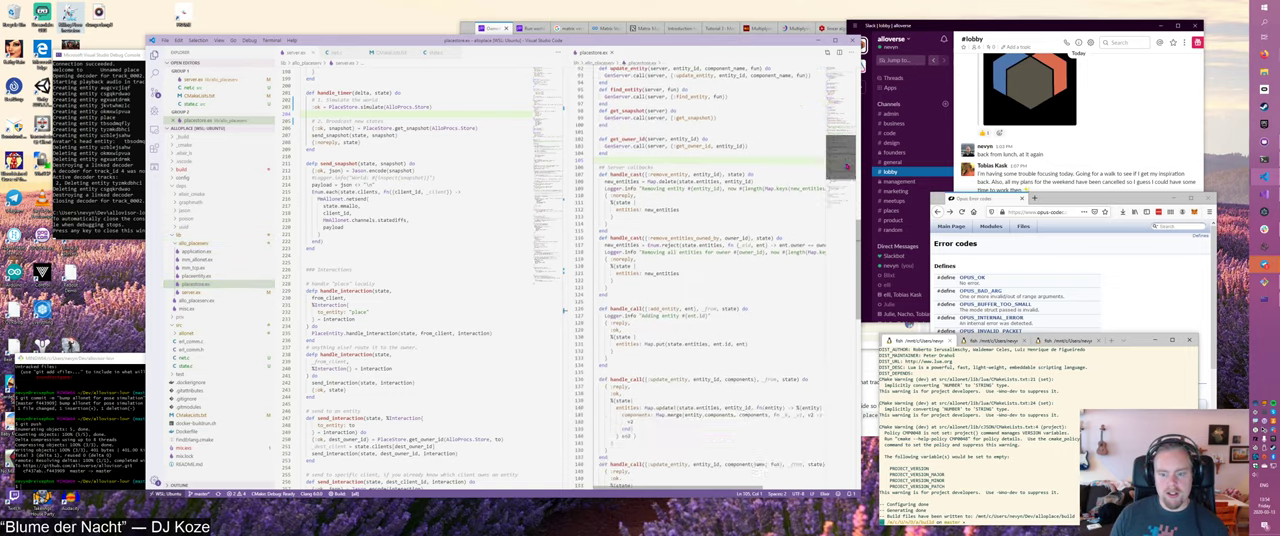
scroll(down, 3)
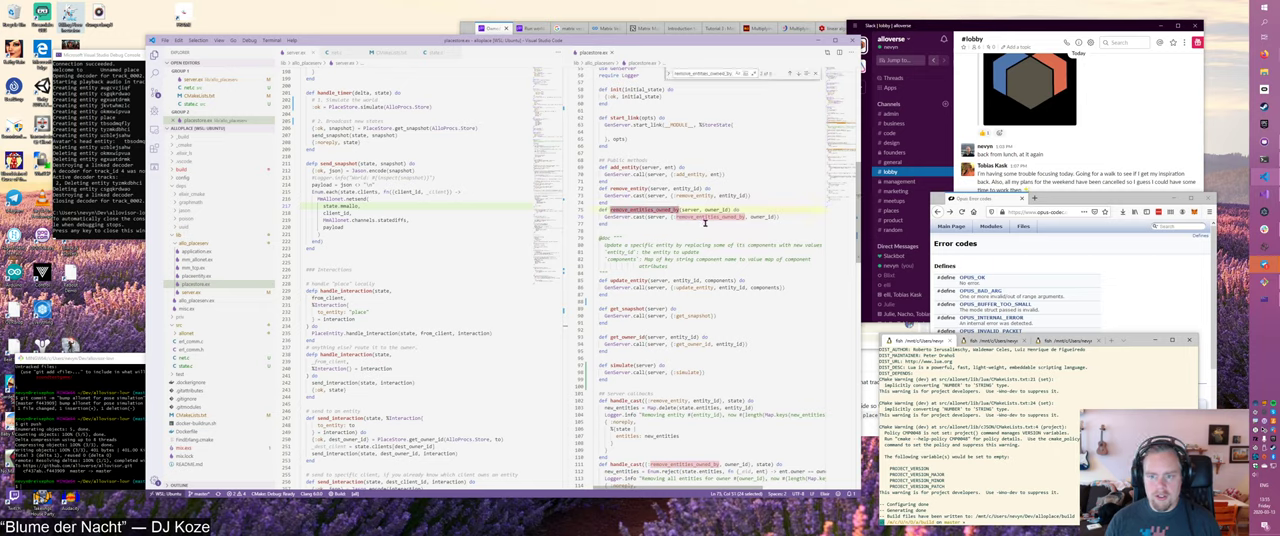
- Open mm_allonet.ex in the right editor group to view netsend, stop and disconnect
scroll(down, 3)
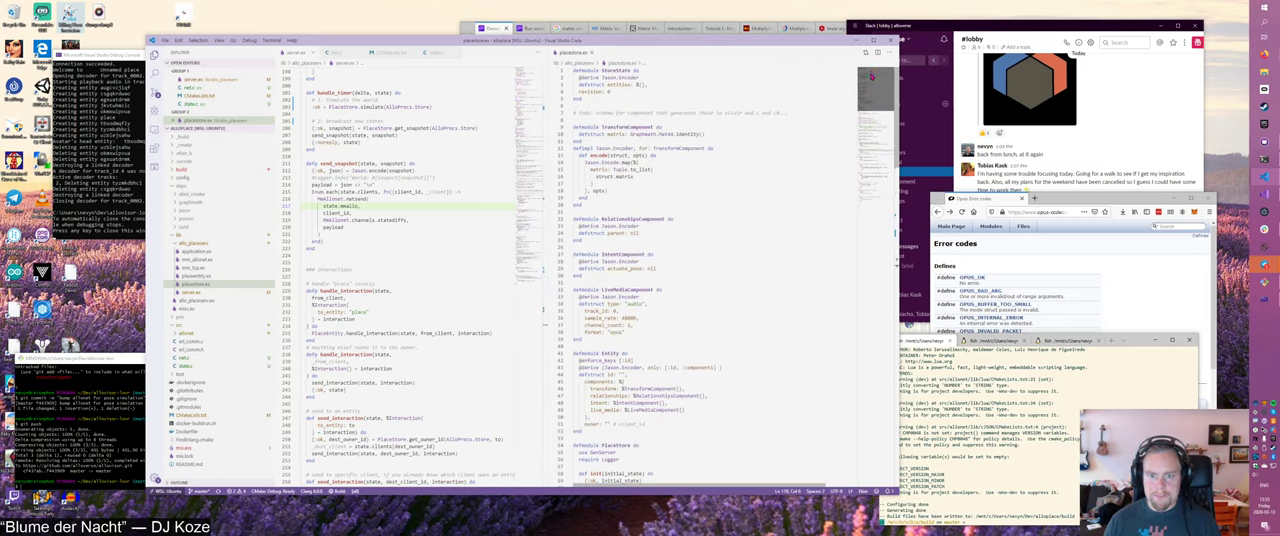
scroll(down, 3)
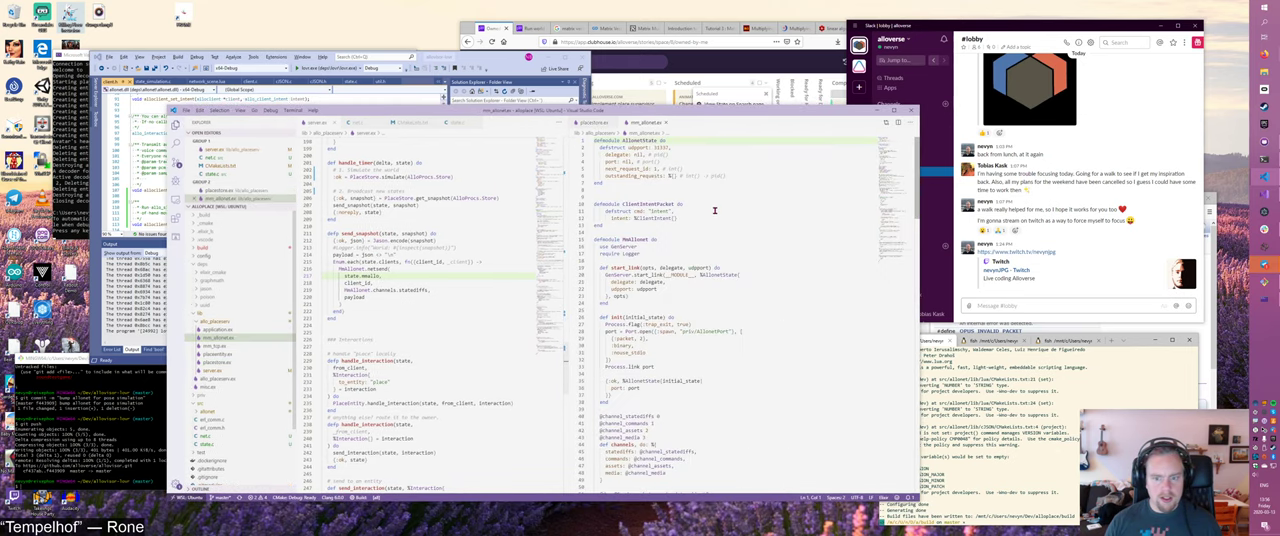
scroll(down, 3)
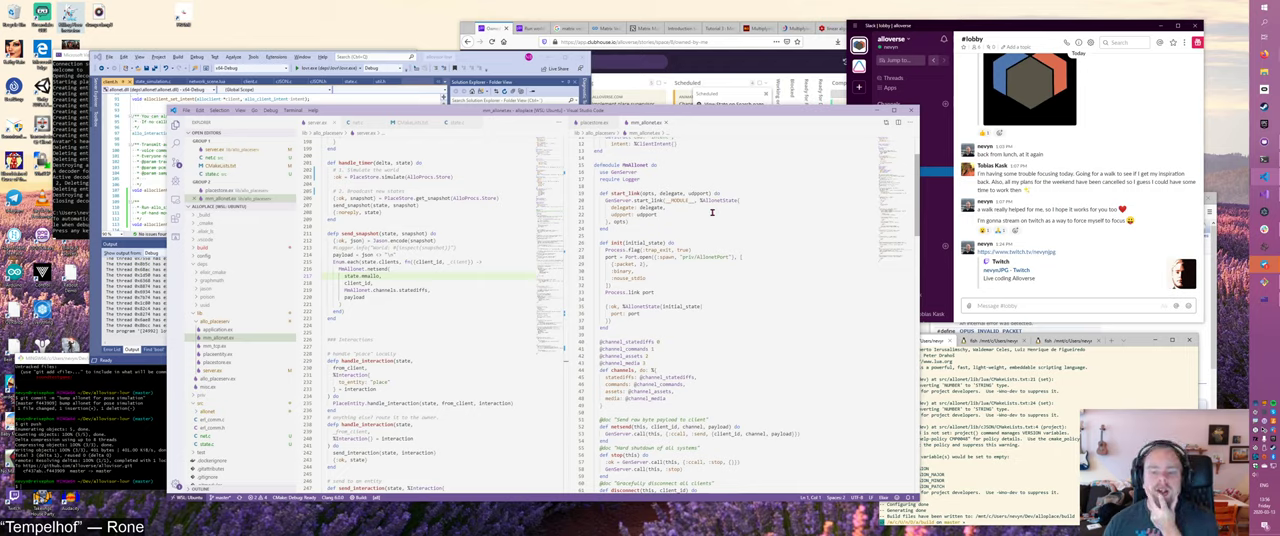
mouse_move(711, 212)
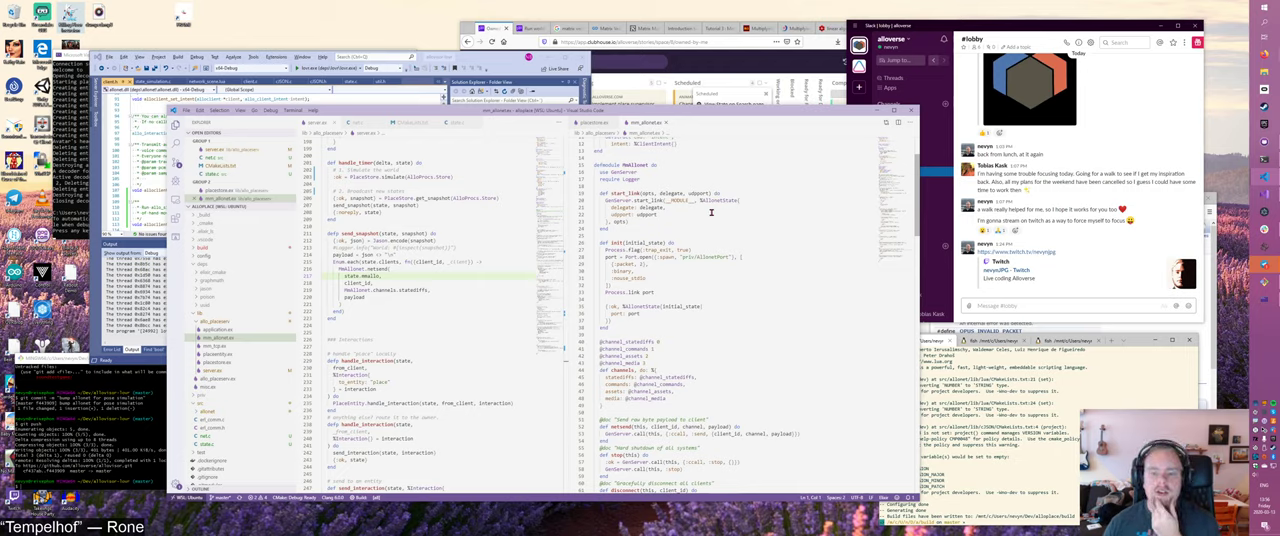